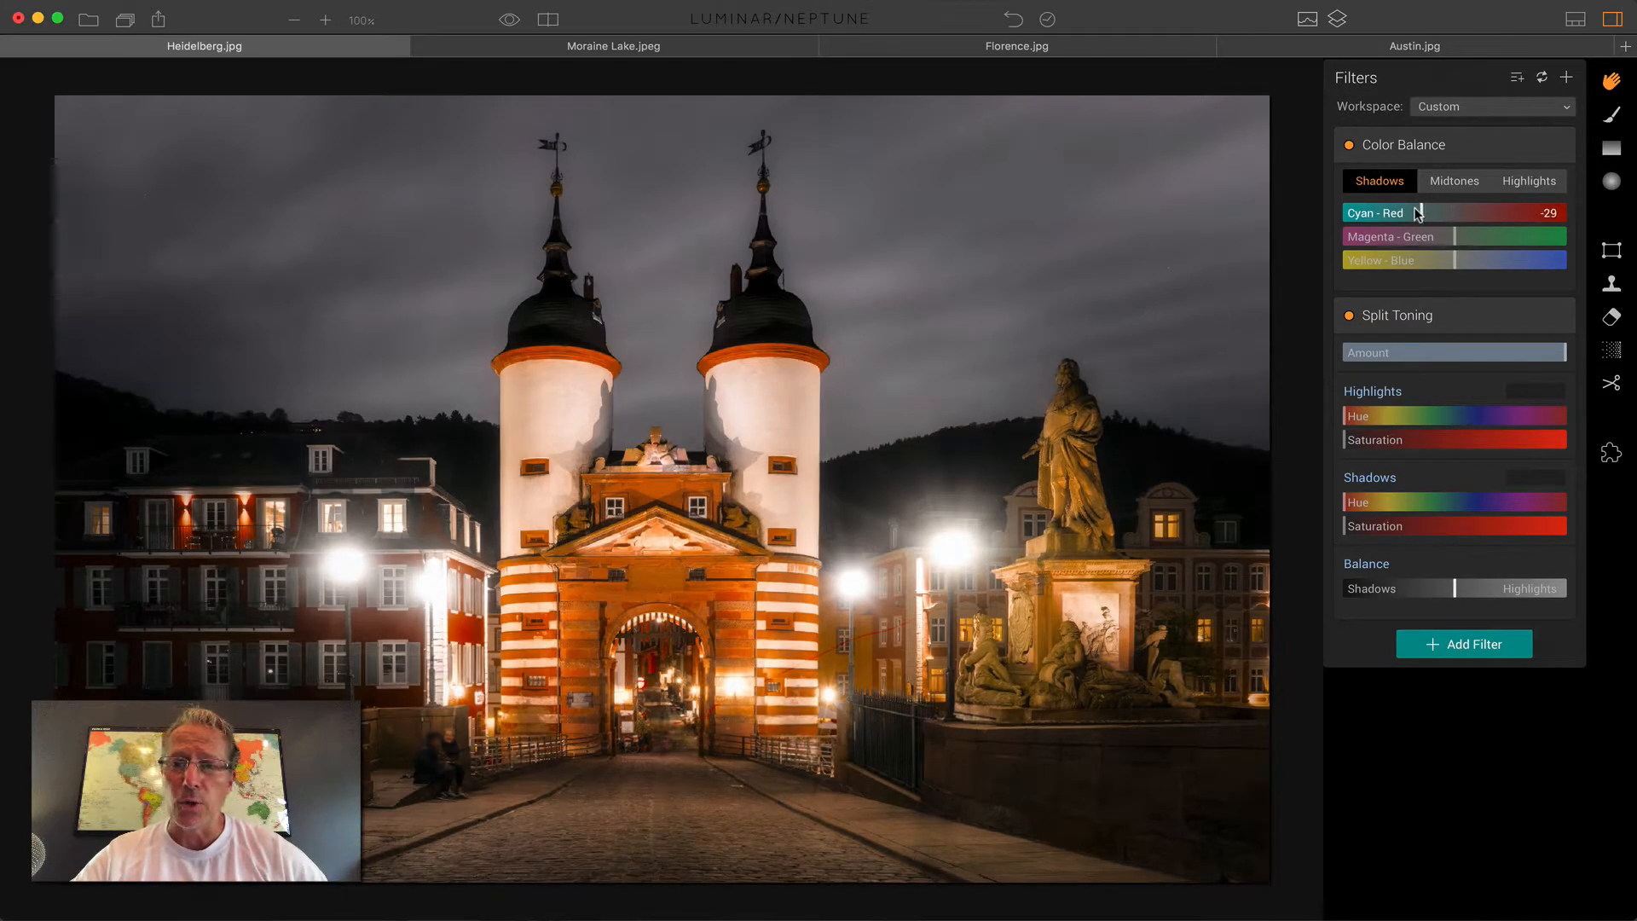
- Set Color Balance shadows Cyan-Red to -69 and highlights Cyan-Red to 21
{"action": "left_click_drag", "start_coordinate": [1421, 211], "coordinate": [1378, 212]}
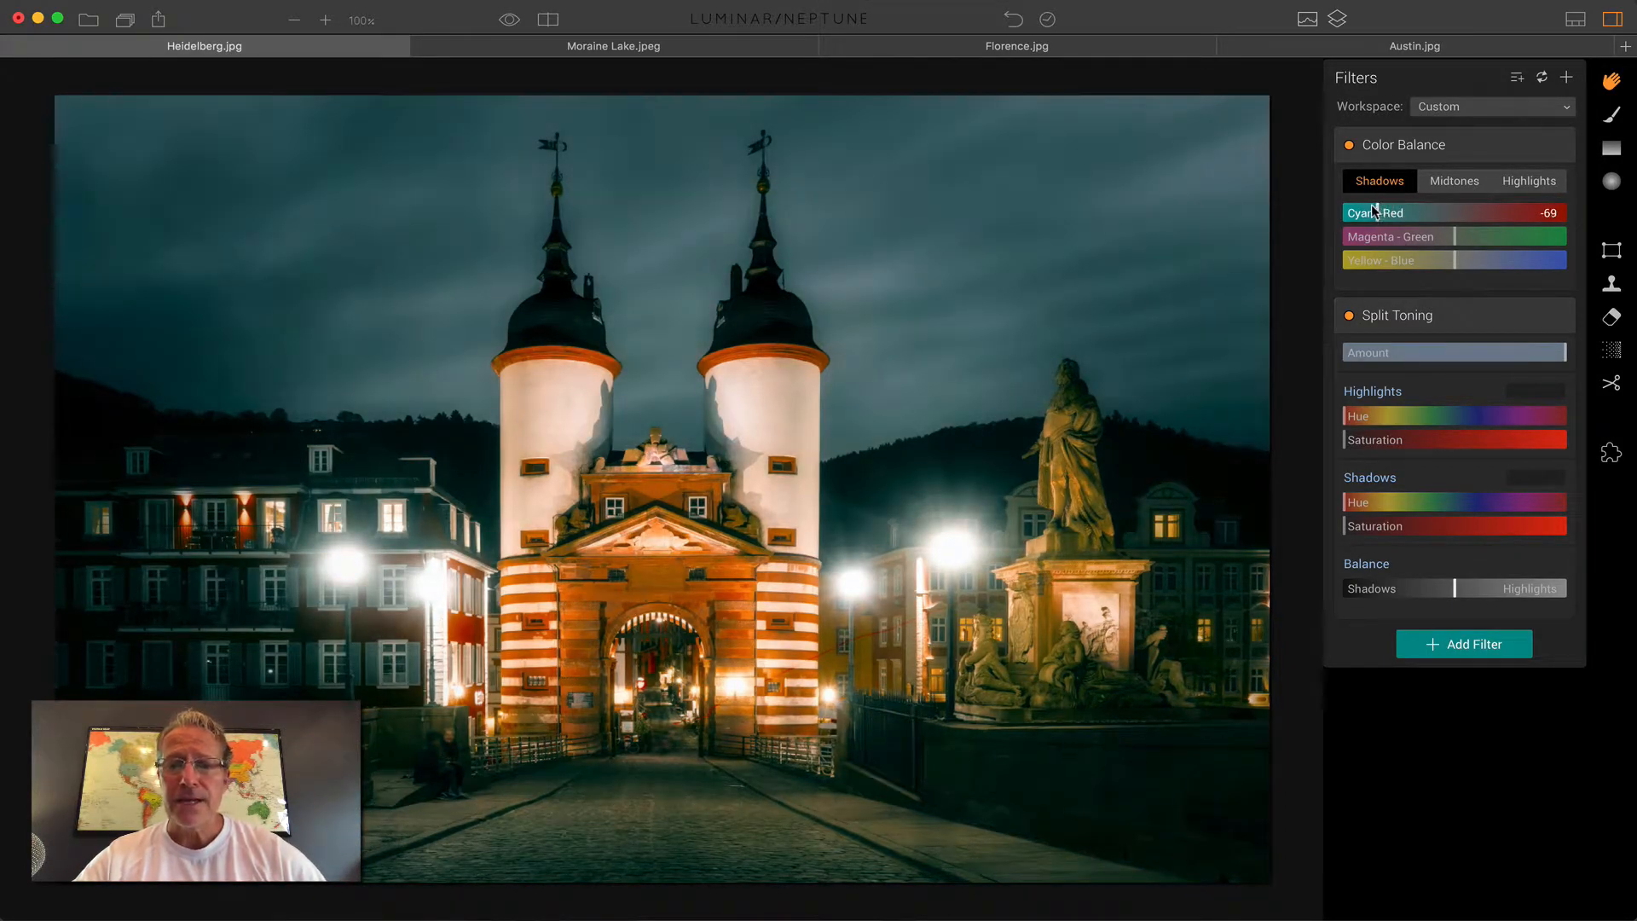
{"action": "left_click", "coordinate": [1528, 181]}
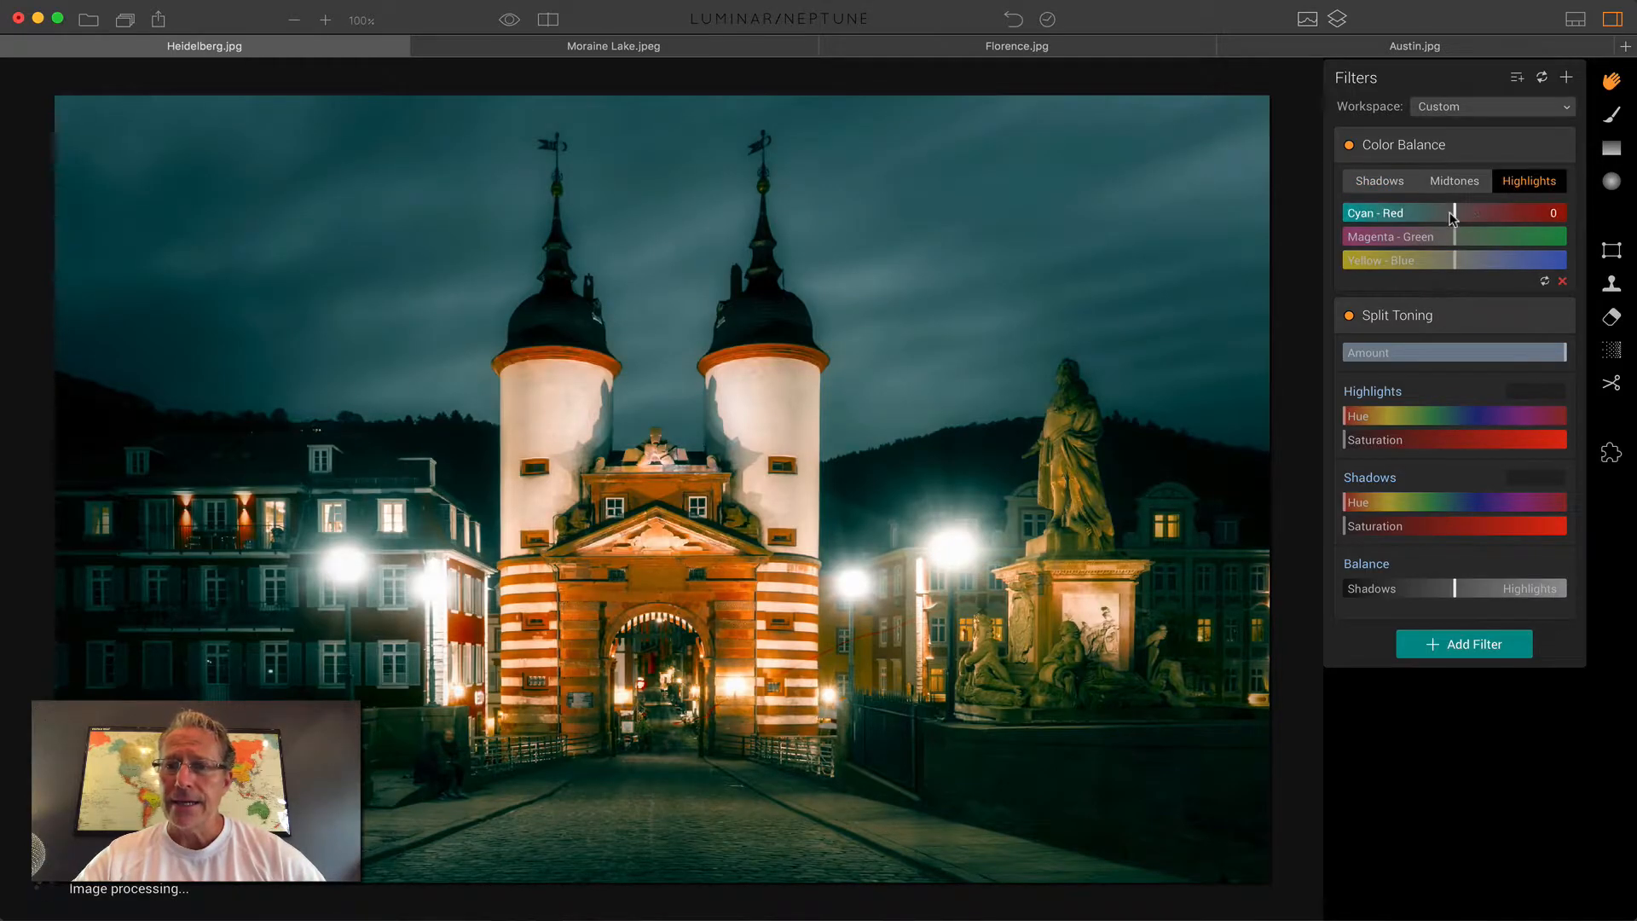
{"action": "left_click_drag", "start_coordinate": [1455, 212], "coordinate": [1482, 212]}
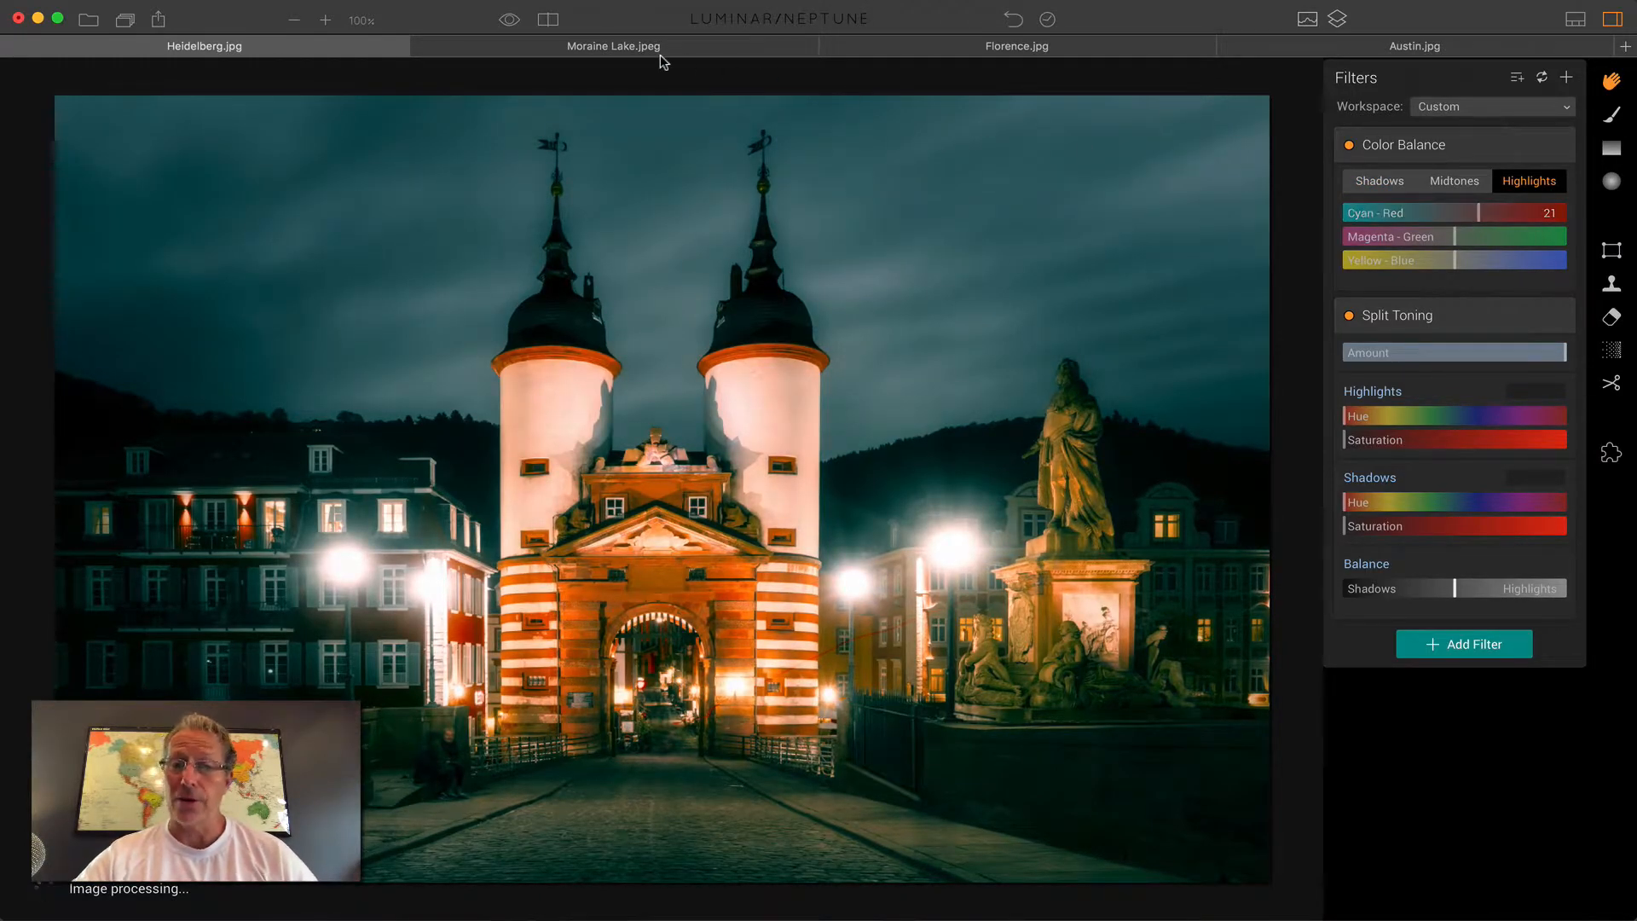
- Compare the graded photo with the original, then reset Color Balance to neutral
{"action": "left_click", "coordinate": [547, 18]}
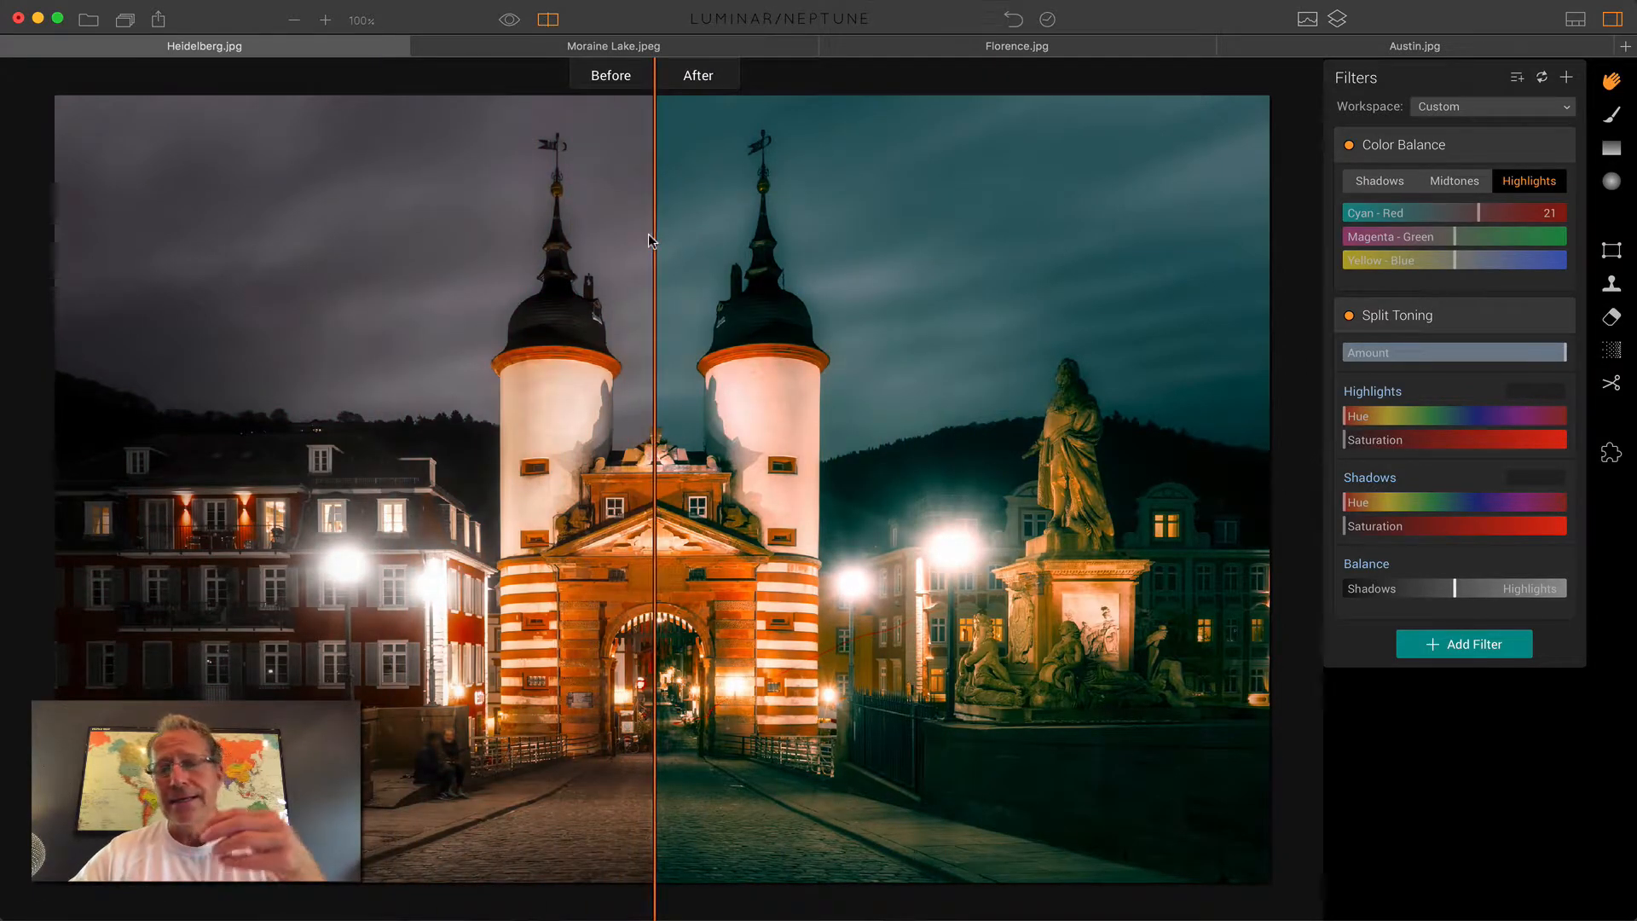
{"action": "mouse_move", "coordinate": [569, 21]}
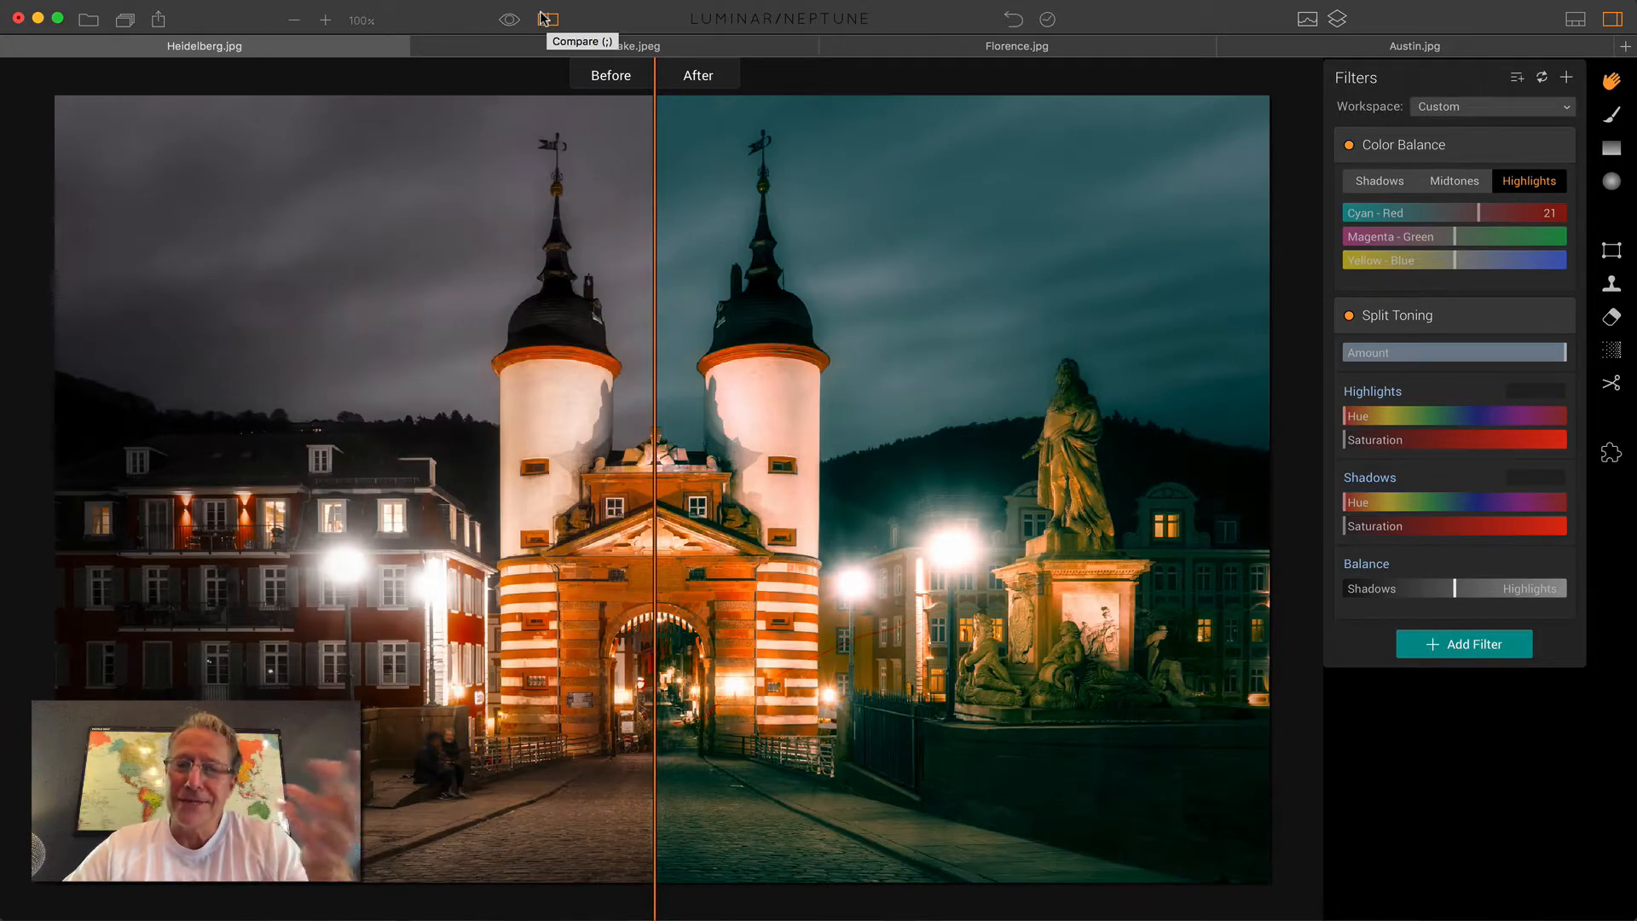
{"action": "left_click", "coordinate": [510, 18]}
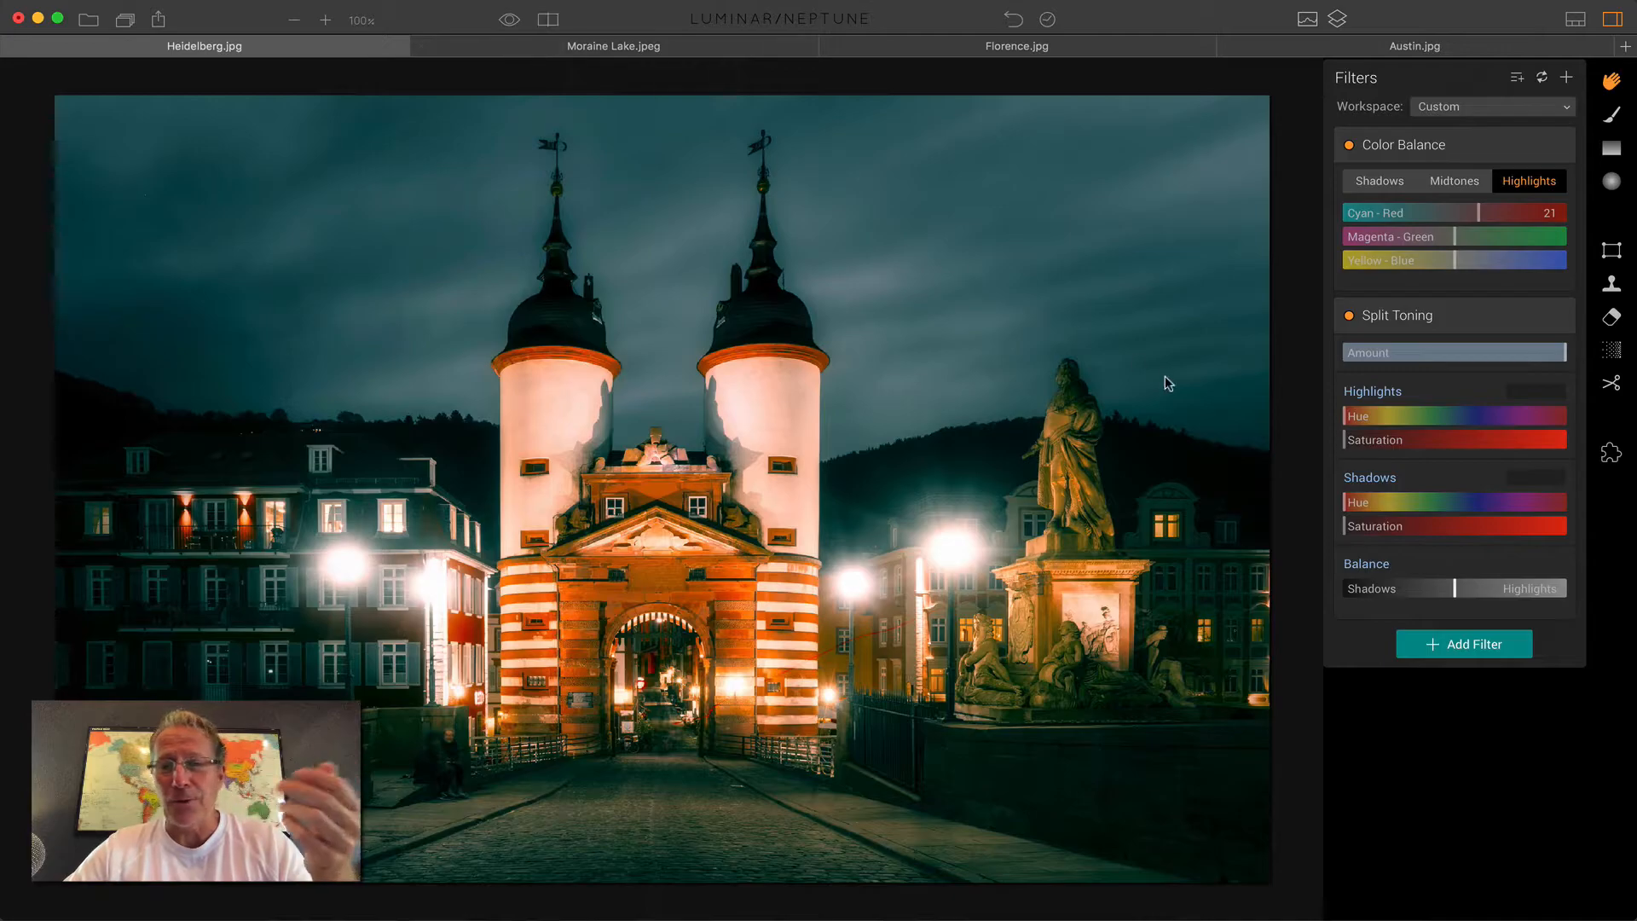
{"action": "left_click", "coordinate": [1377, 181]}
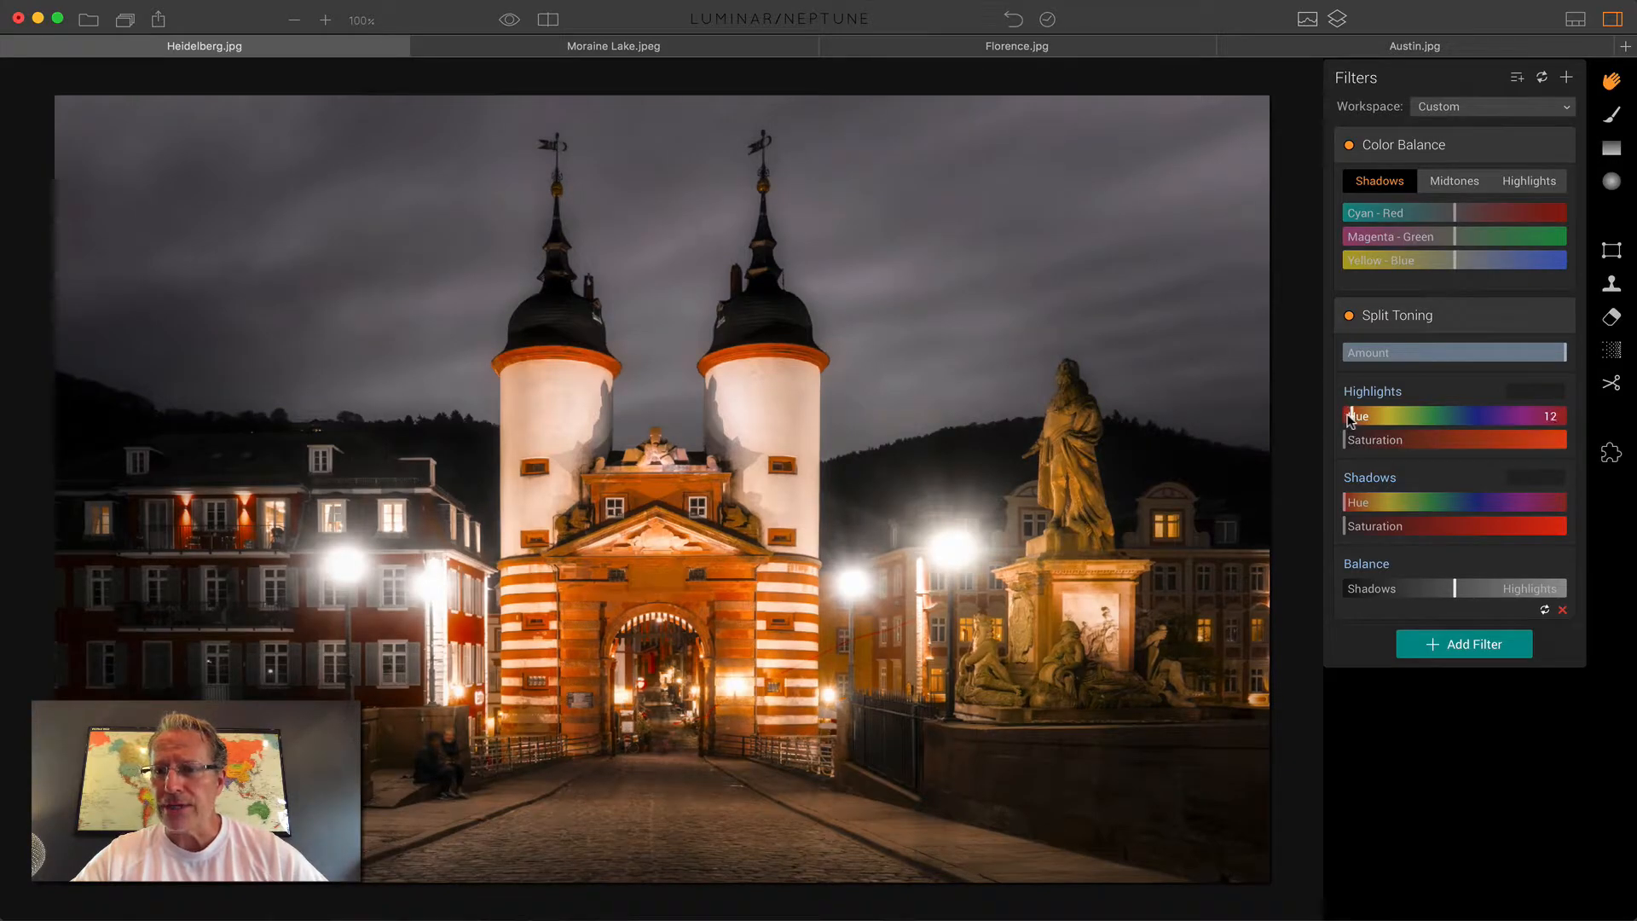
- Tint the highlights orange: Split Toning highlights hue 24, saturation 56
{"action": "left_click_drag", "start_coordinate": [1357, 438], "coordinate": [1444, 439]}
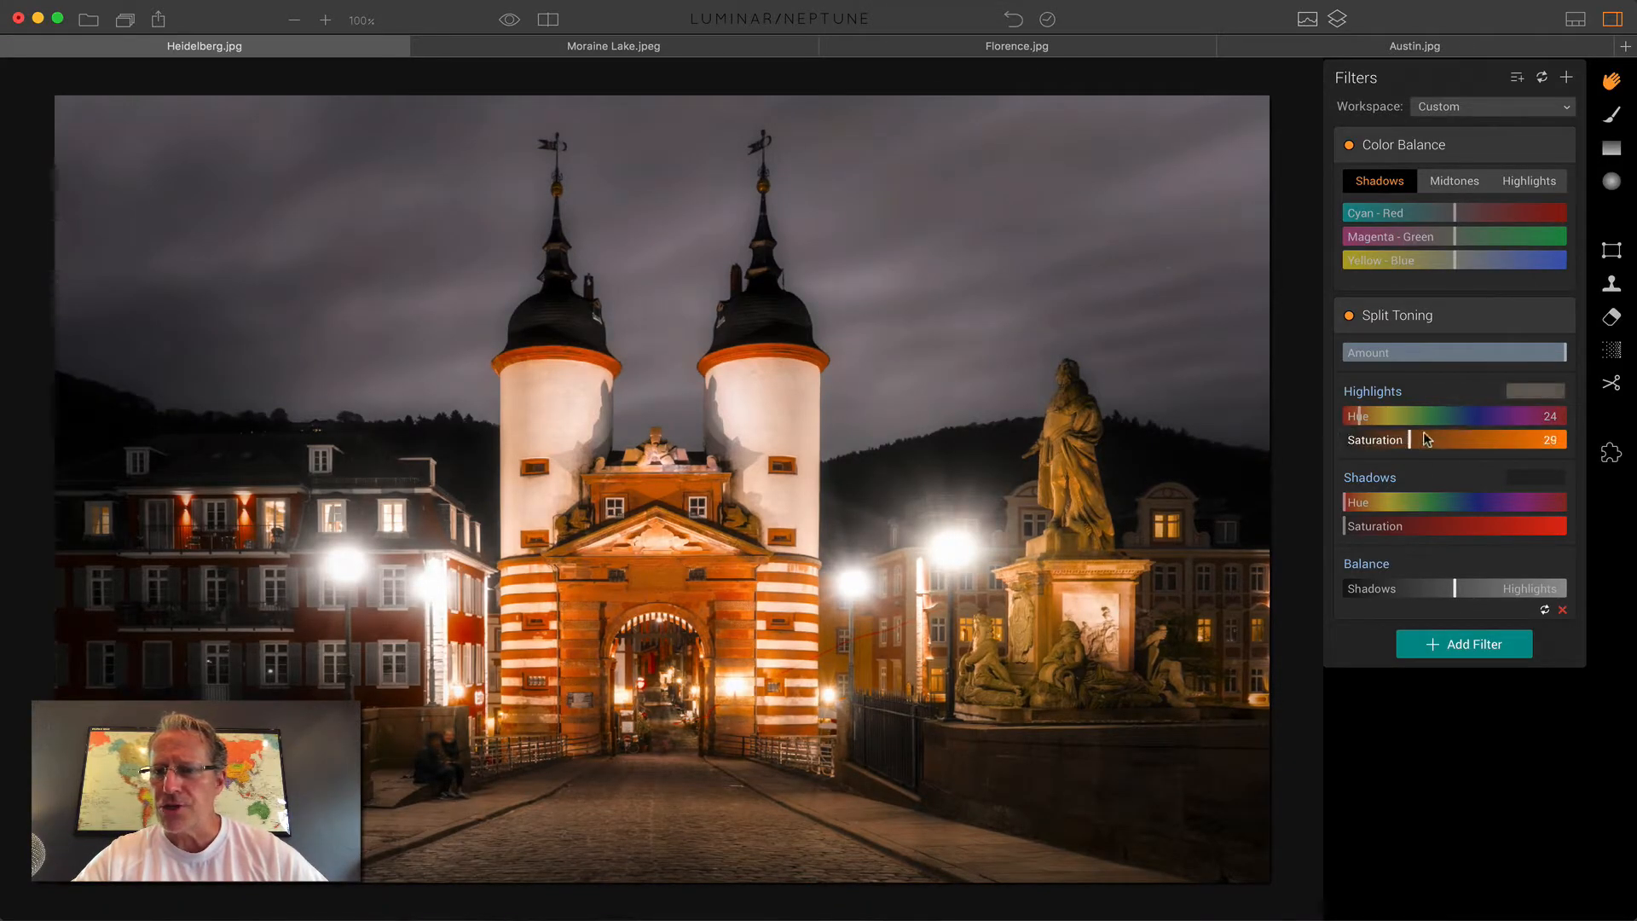
{"action": "left_click_drag", "start_coordinate": [1421, 438], "coordinate": [1456, 439]}
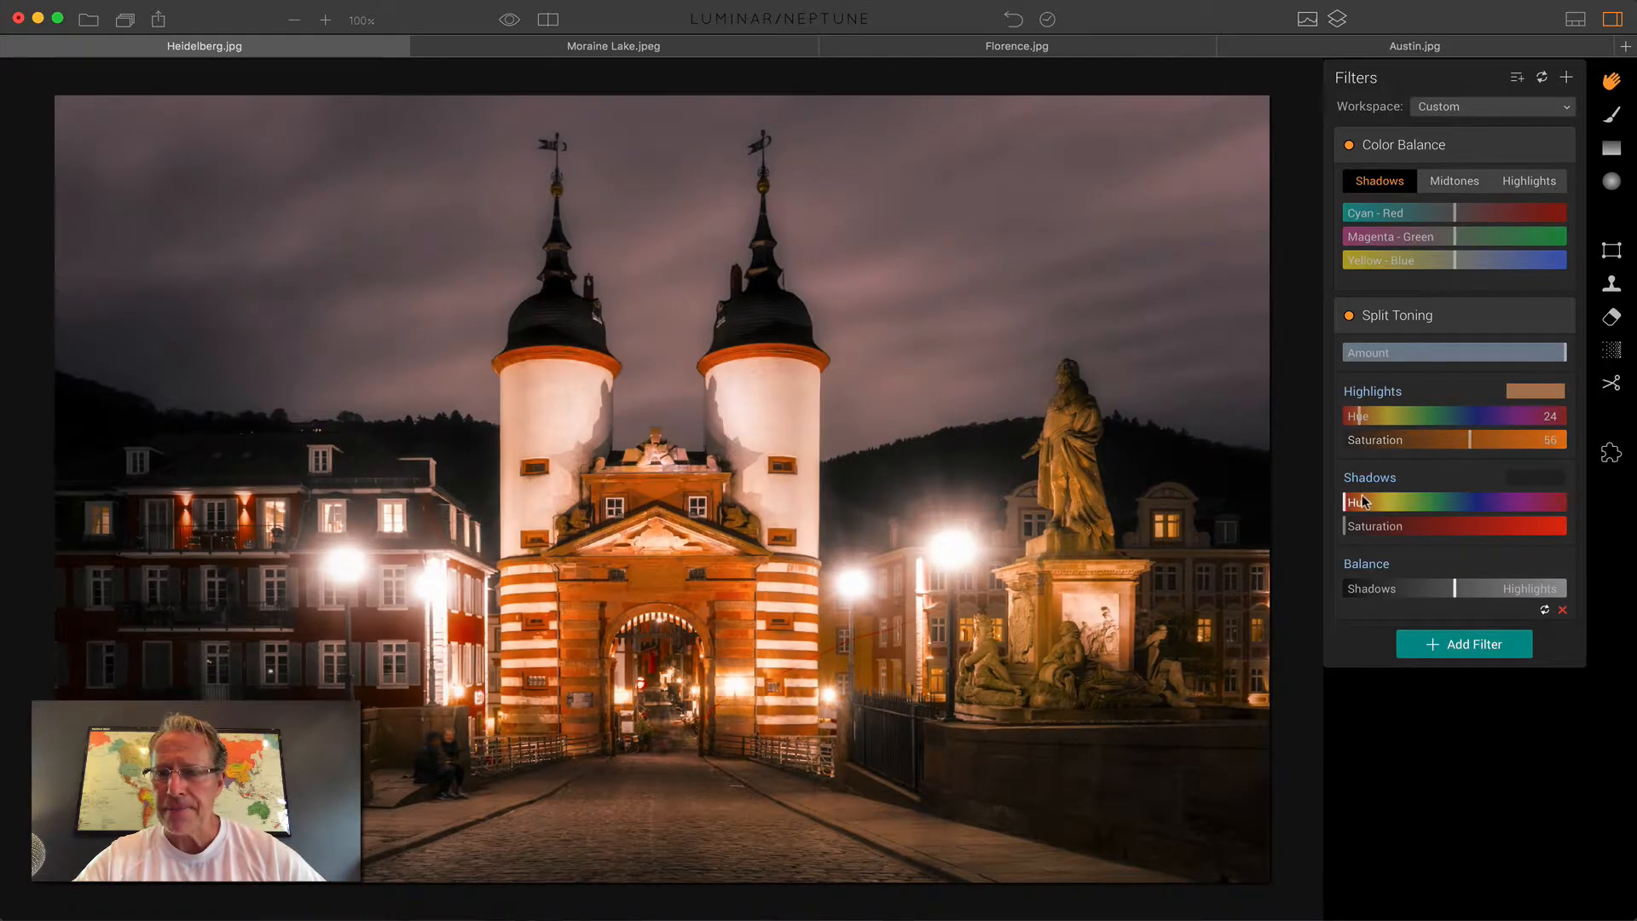
- Tint the shadows teal (hue 170, saturation 64) and compare with the original
{"action": "left_click_drag", "start_coordinate": [1358, 501], "coordinate": [1446, 502]}
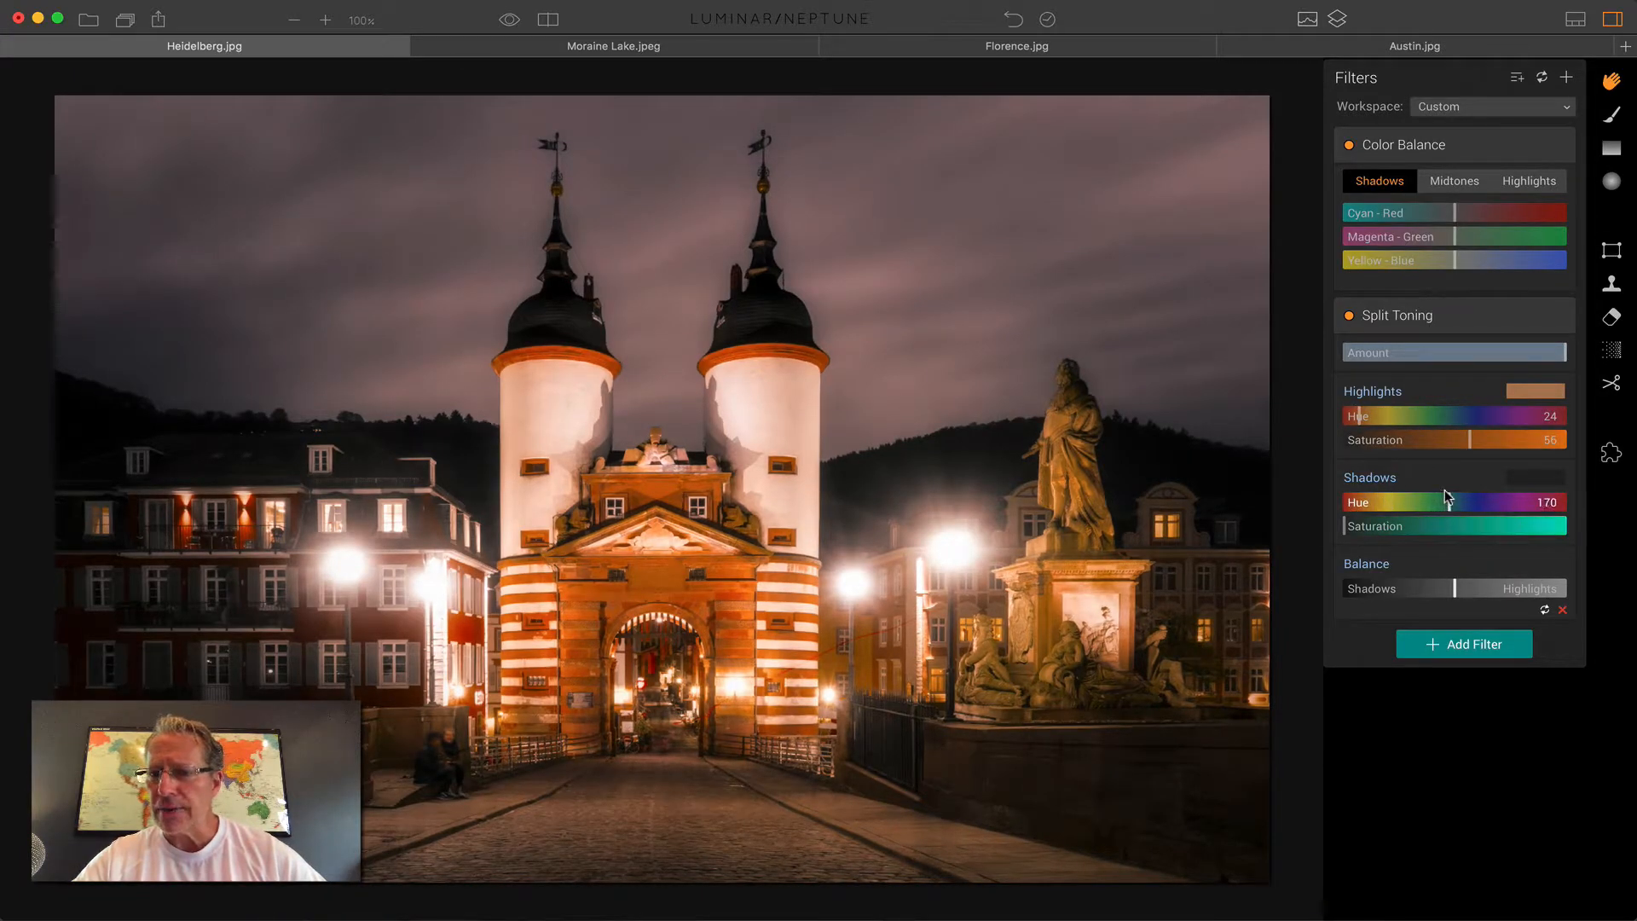
{"action": "left_click_drag", "start_coordinate": [1347, 525], "coordinate": [1469, 525]}
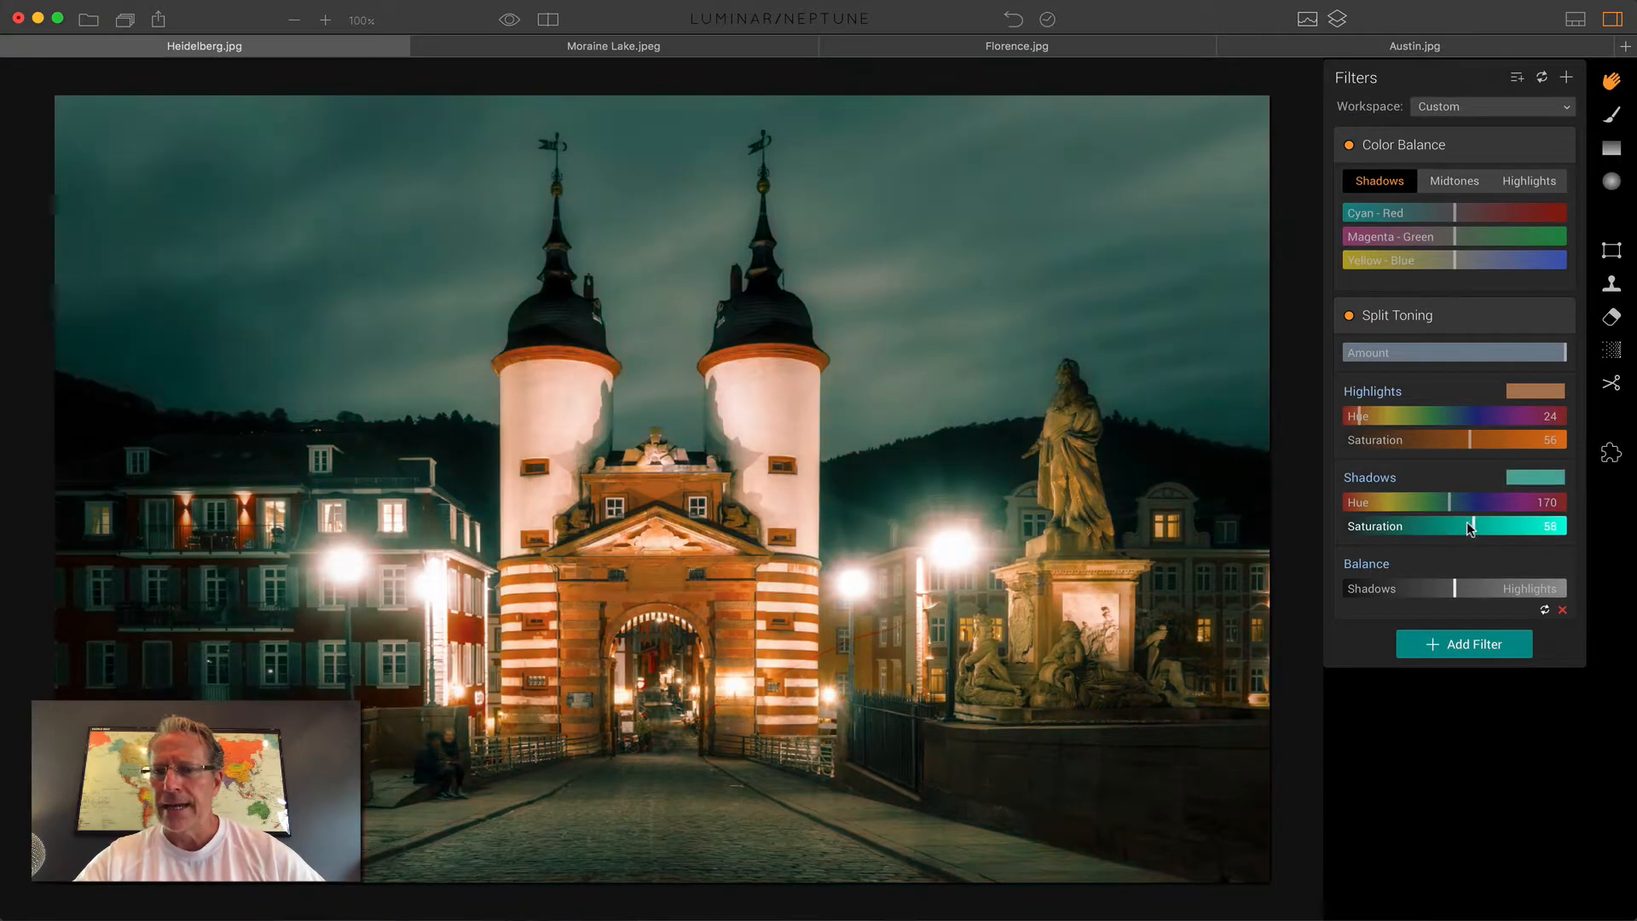
{"action": "left_click_drag", "start_coordinate": [1470, 525], "coordinate": [1487, 525]}
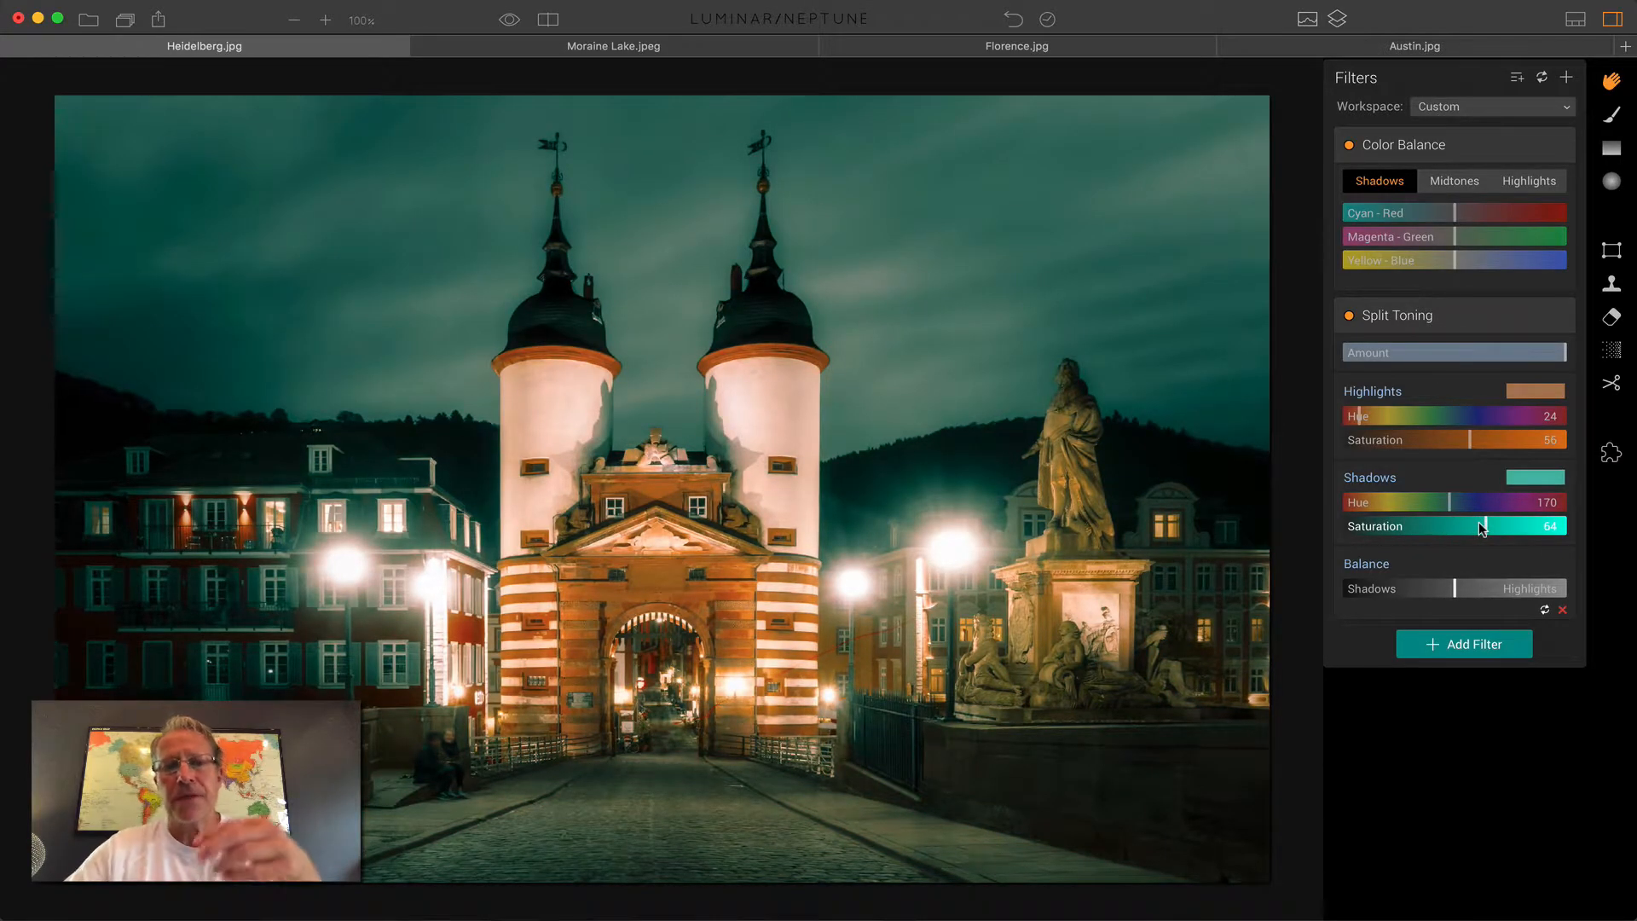
{"action": "left_click_drag", "start_coordinate": [1480, 526], "coordinate": [1441, 526]}
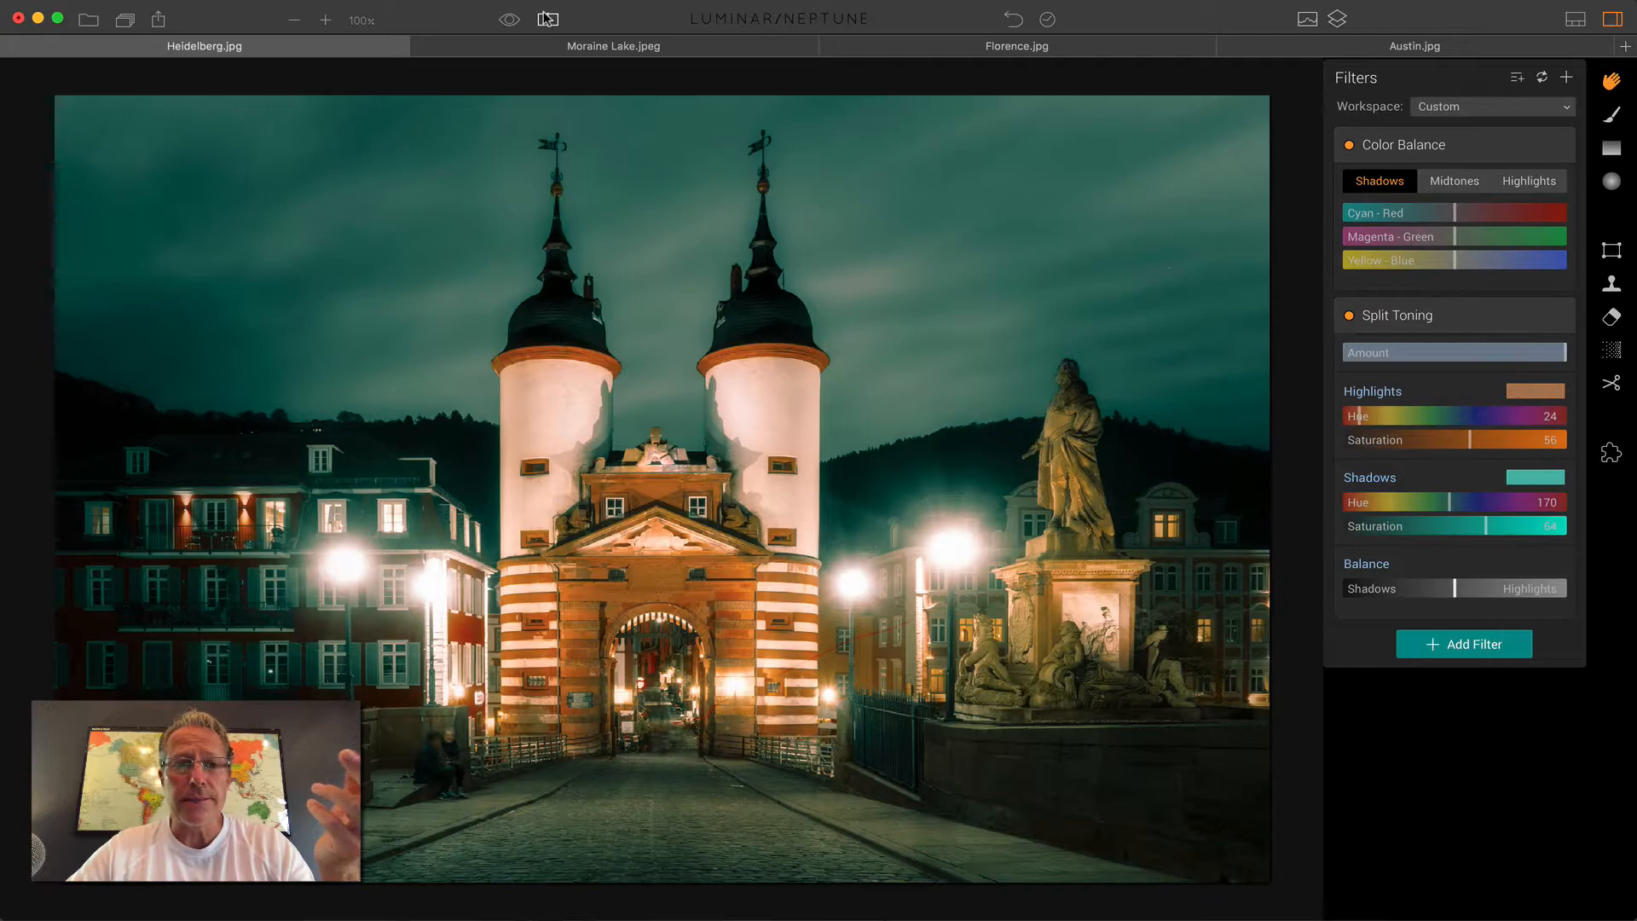
{"action": "left_click", "coordinate": [548, 19]}
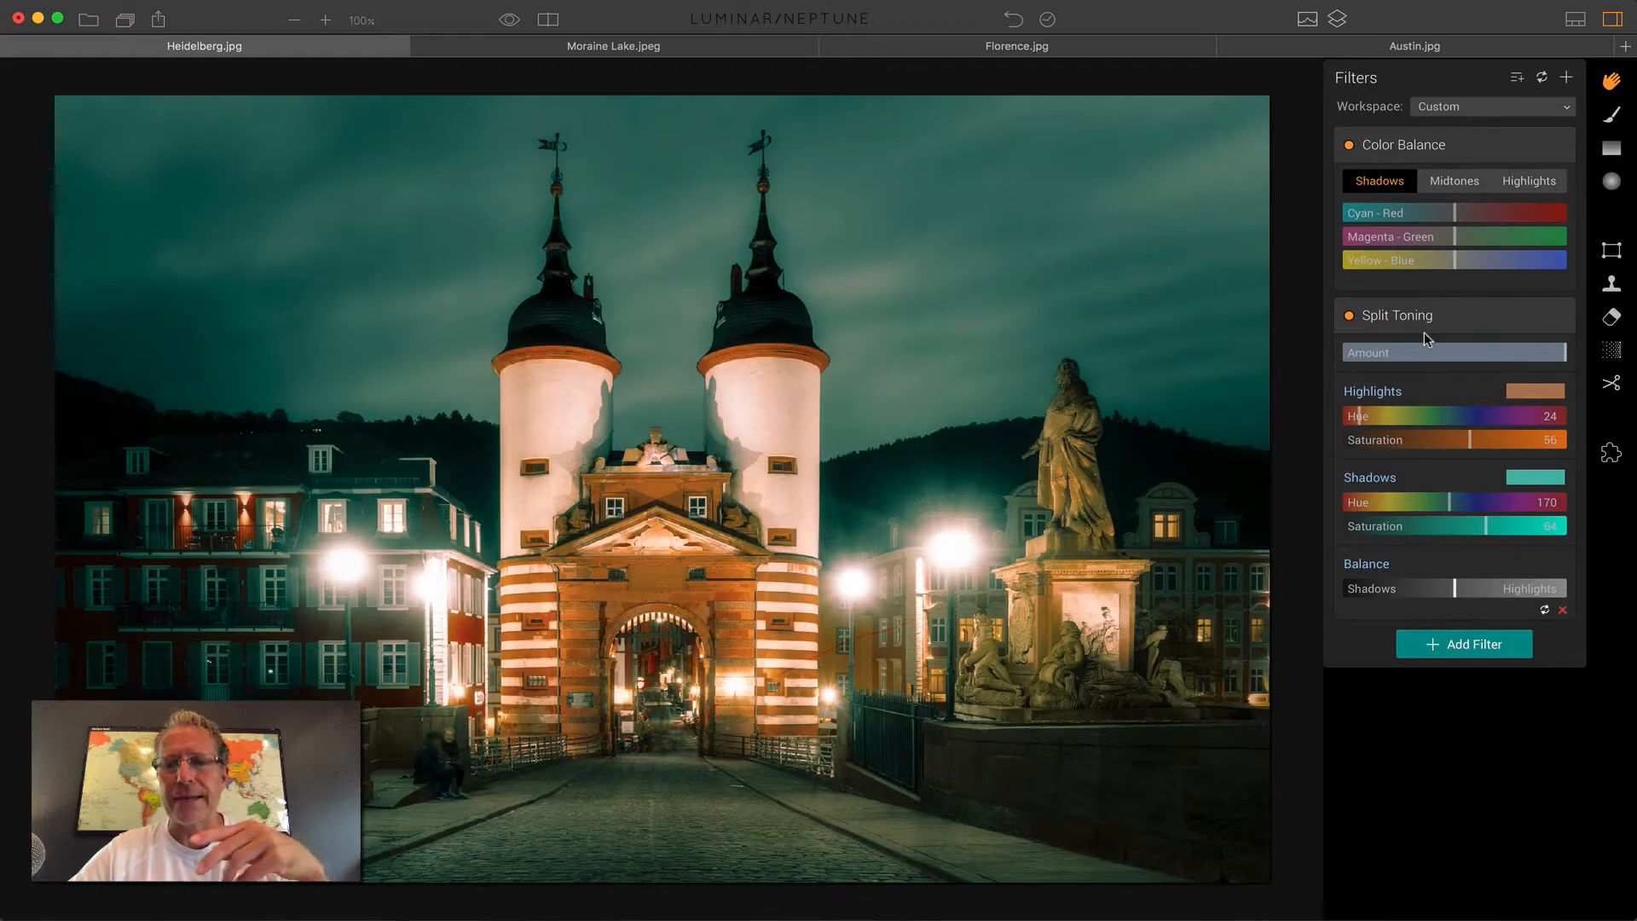
{"action": "mouse_move", "coordinate": [665, 65]}
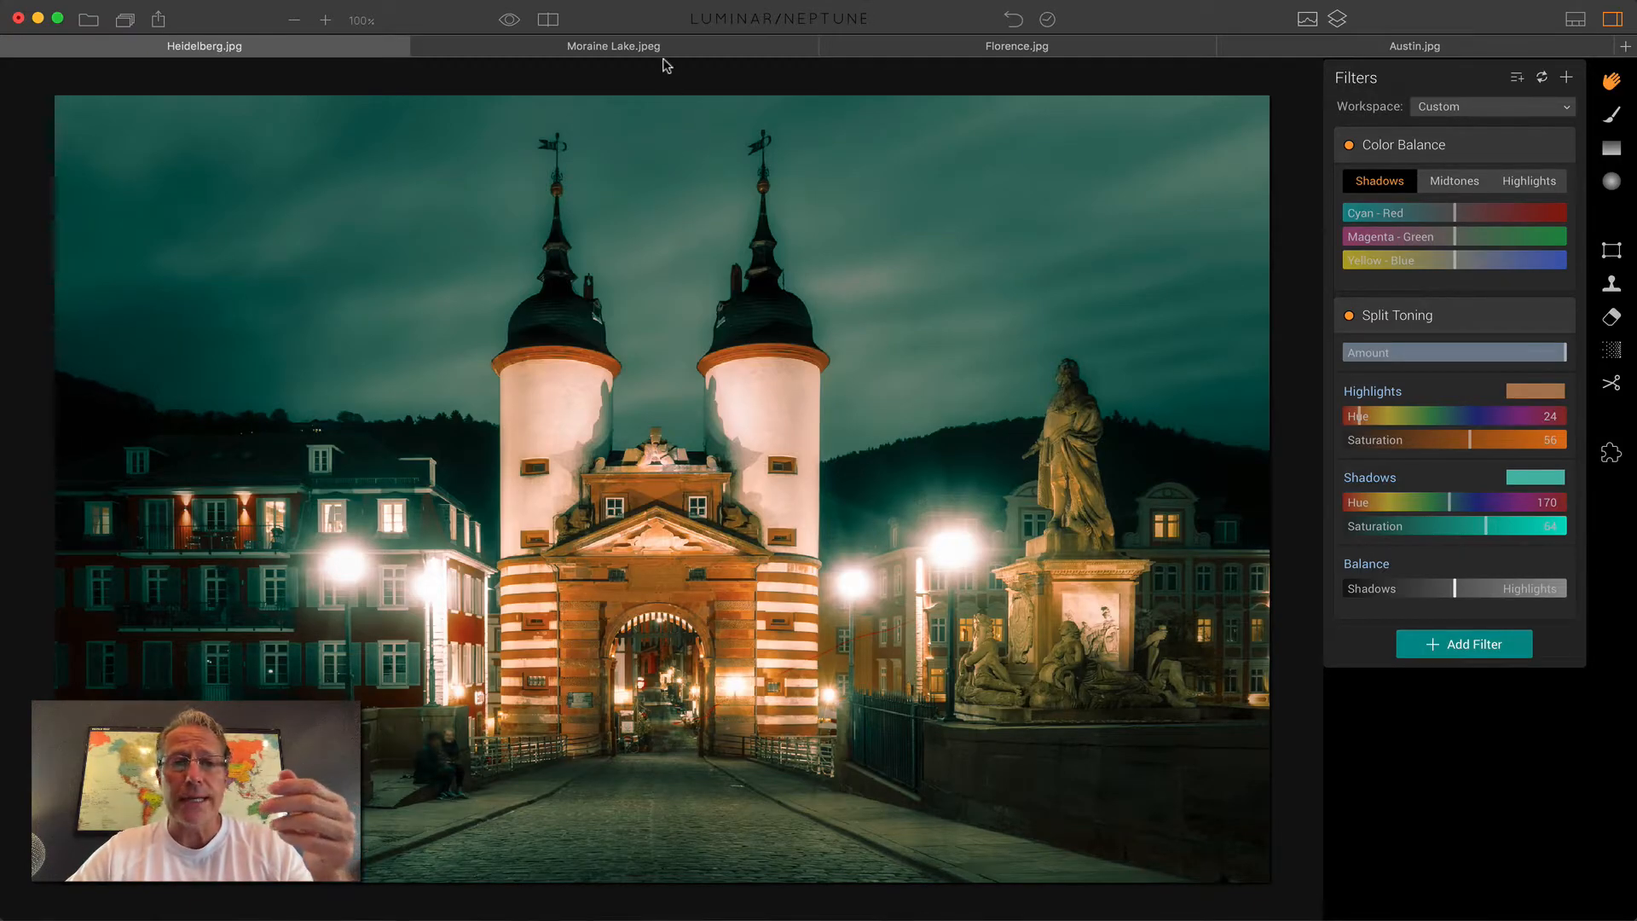
- Switch to the Moraine Lake.jpeg photo
{"action": "left_click", "coordinate": [612, 46]}
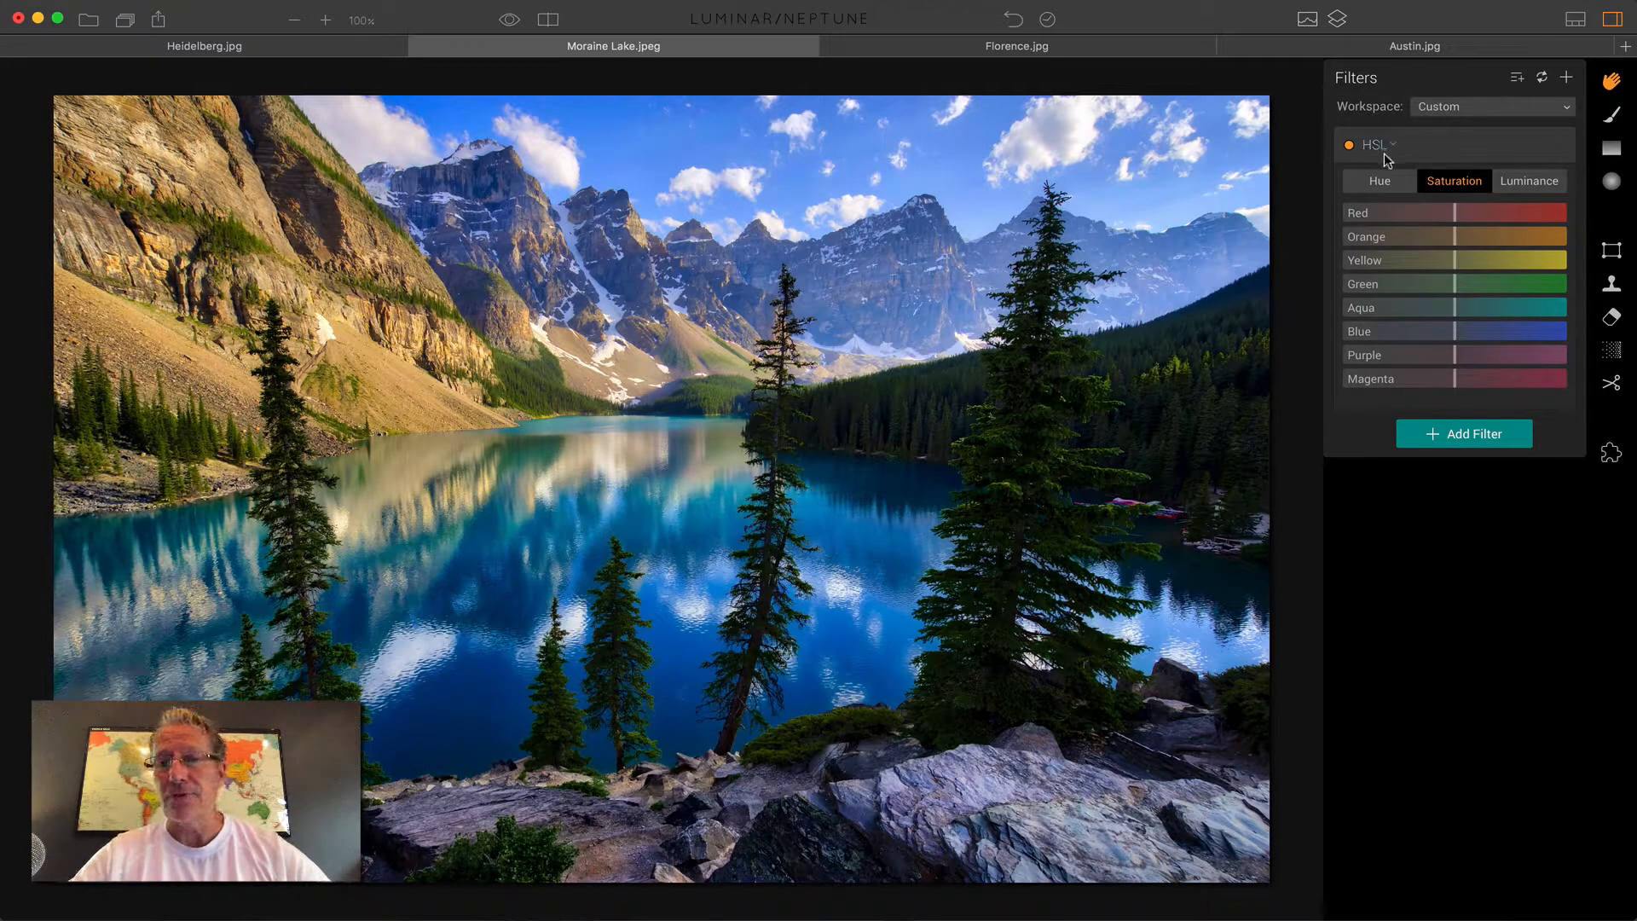
- In HSL, nudge blue hue toward aqua, then boost orange saturation to 23 and blue to 41
{"action": "left_click", "coordinate": [1378, 181]}
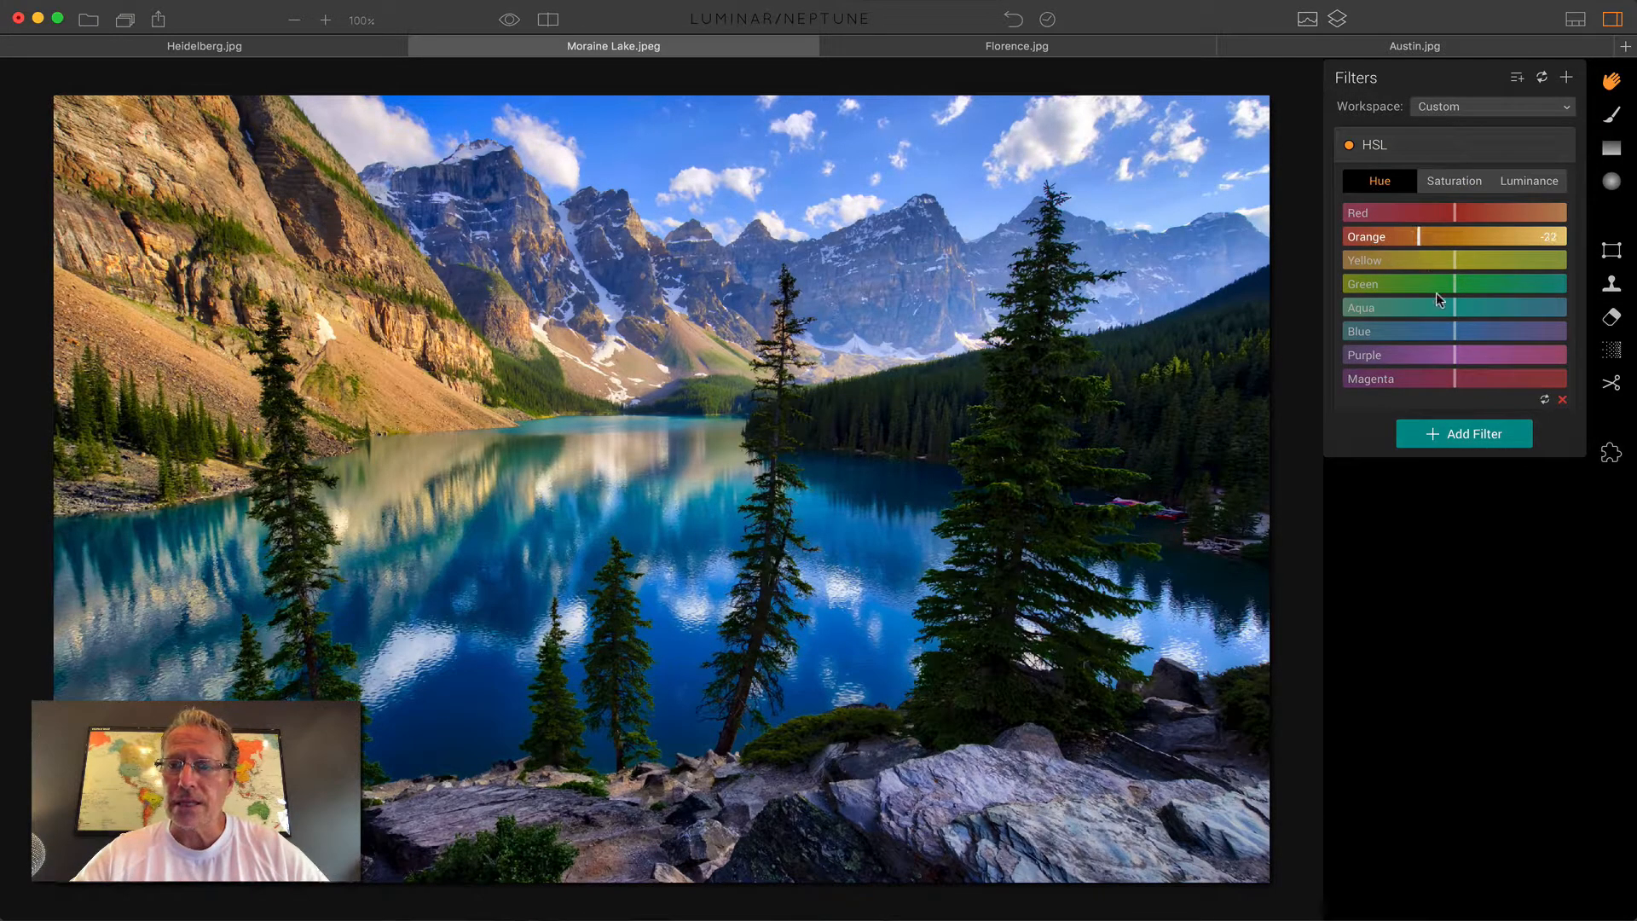
{"action": "left_click_drag", "start_coordinate": [1456, 331], "coordinate": [1420, 331]}
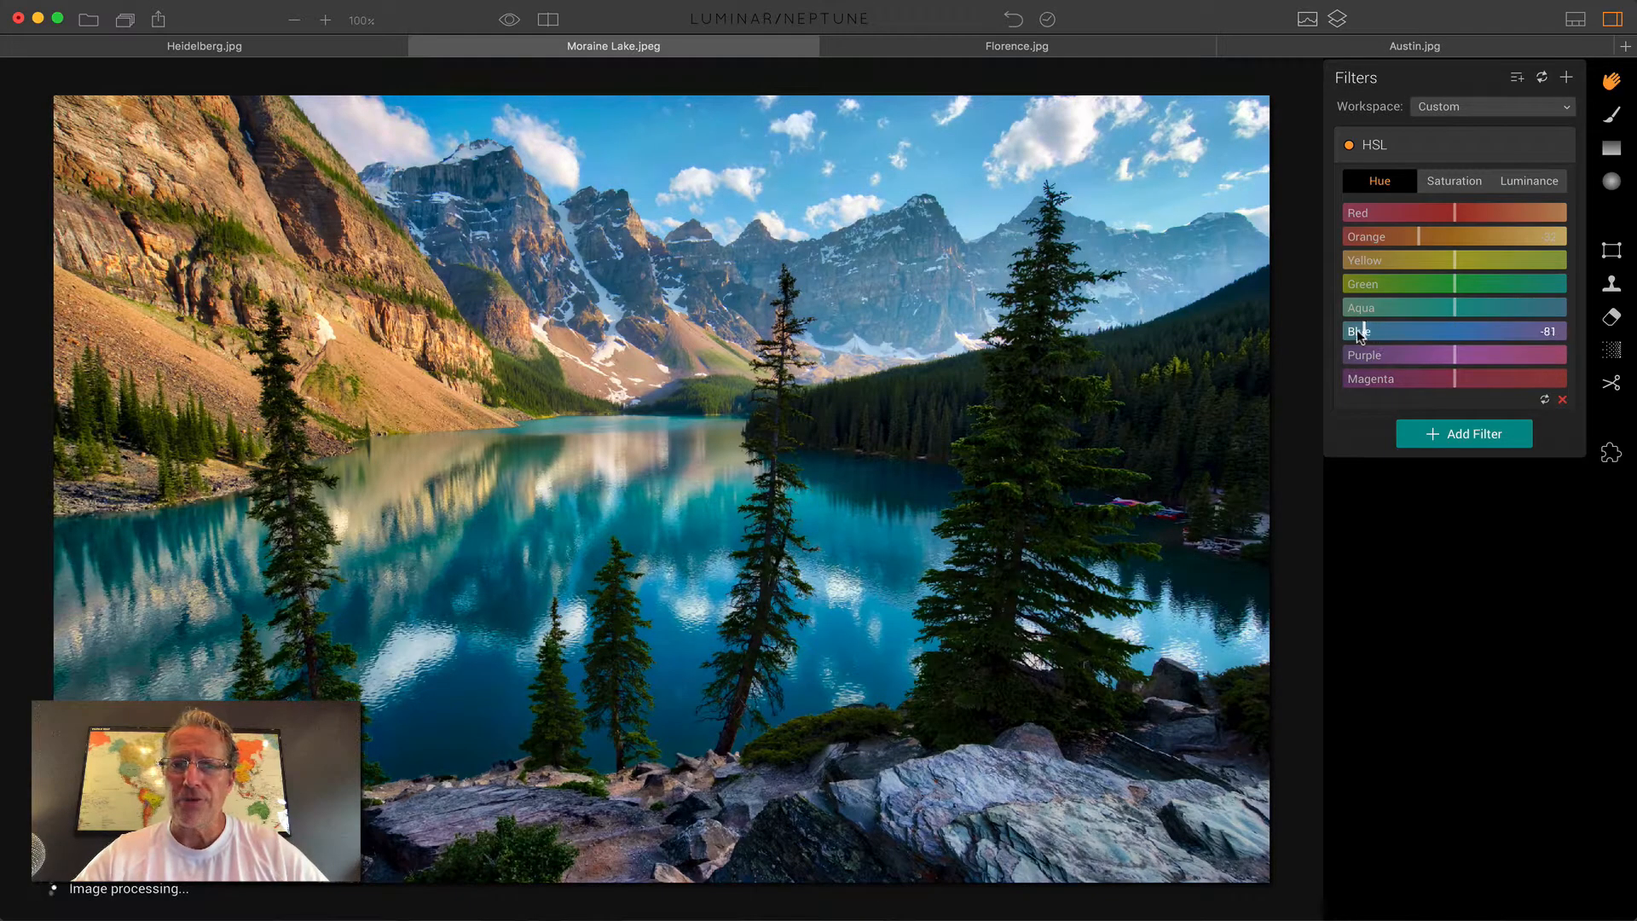
{"action": "left_click", "coordinate": [1453, 181]}
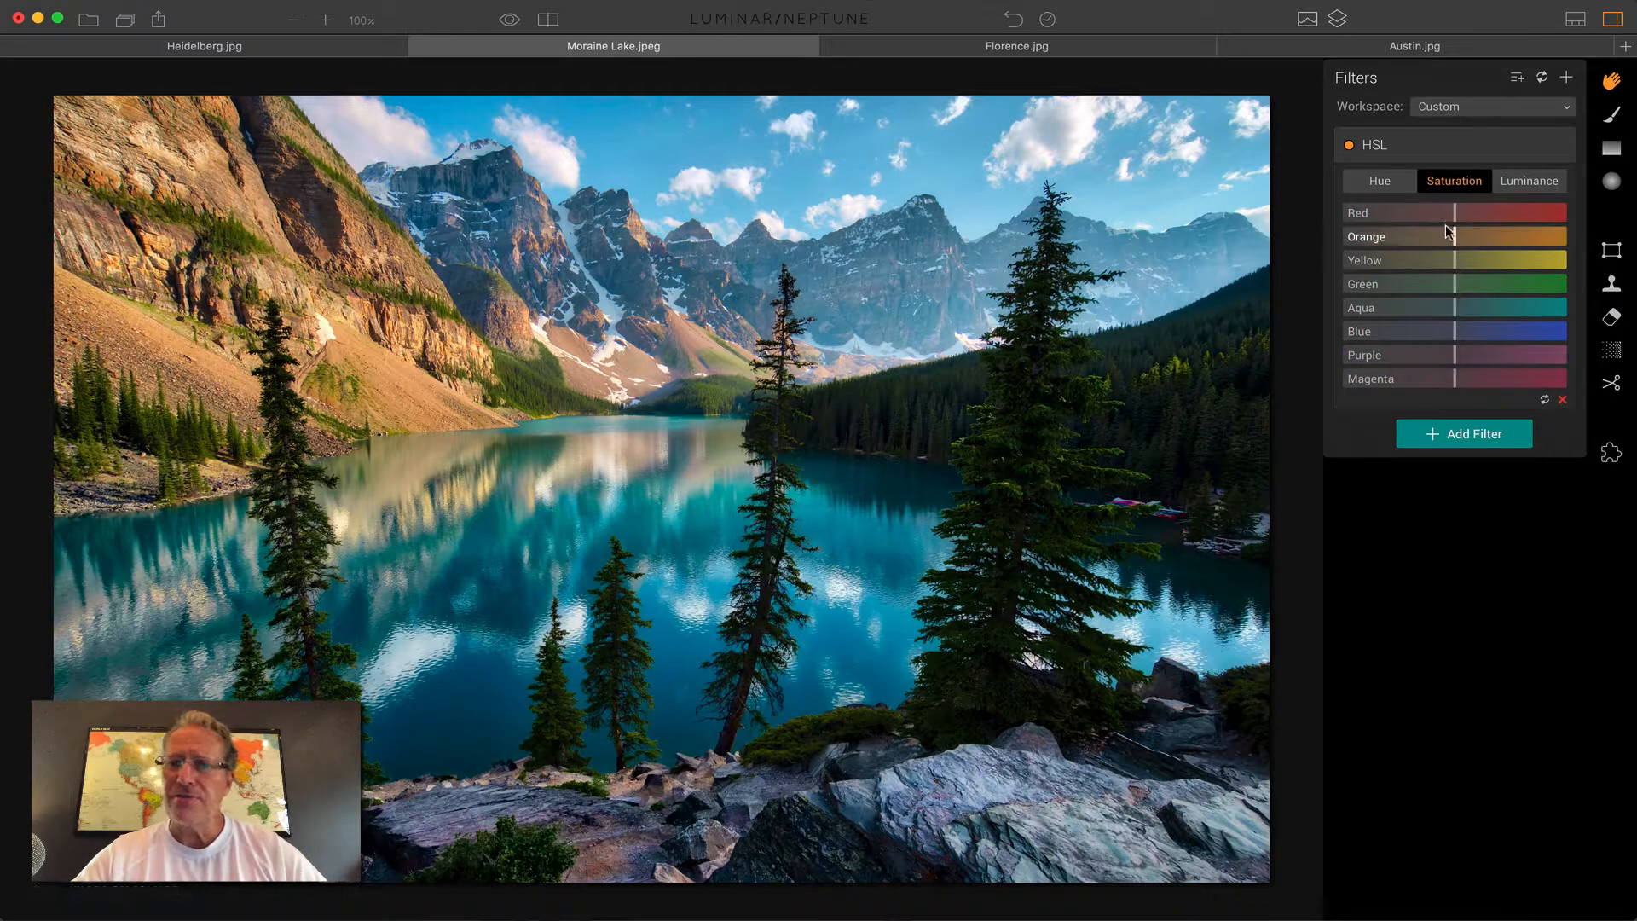
{"action": "left_click_drag", "start_coordinate": [1456, 236], "coordinate": [1473, 235]}
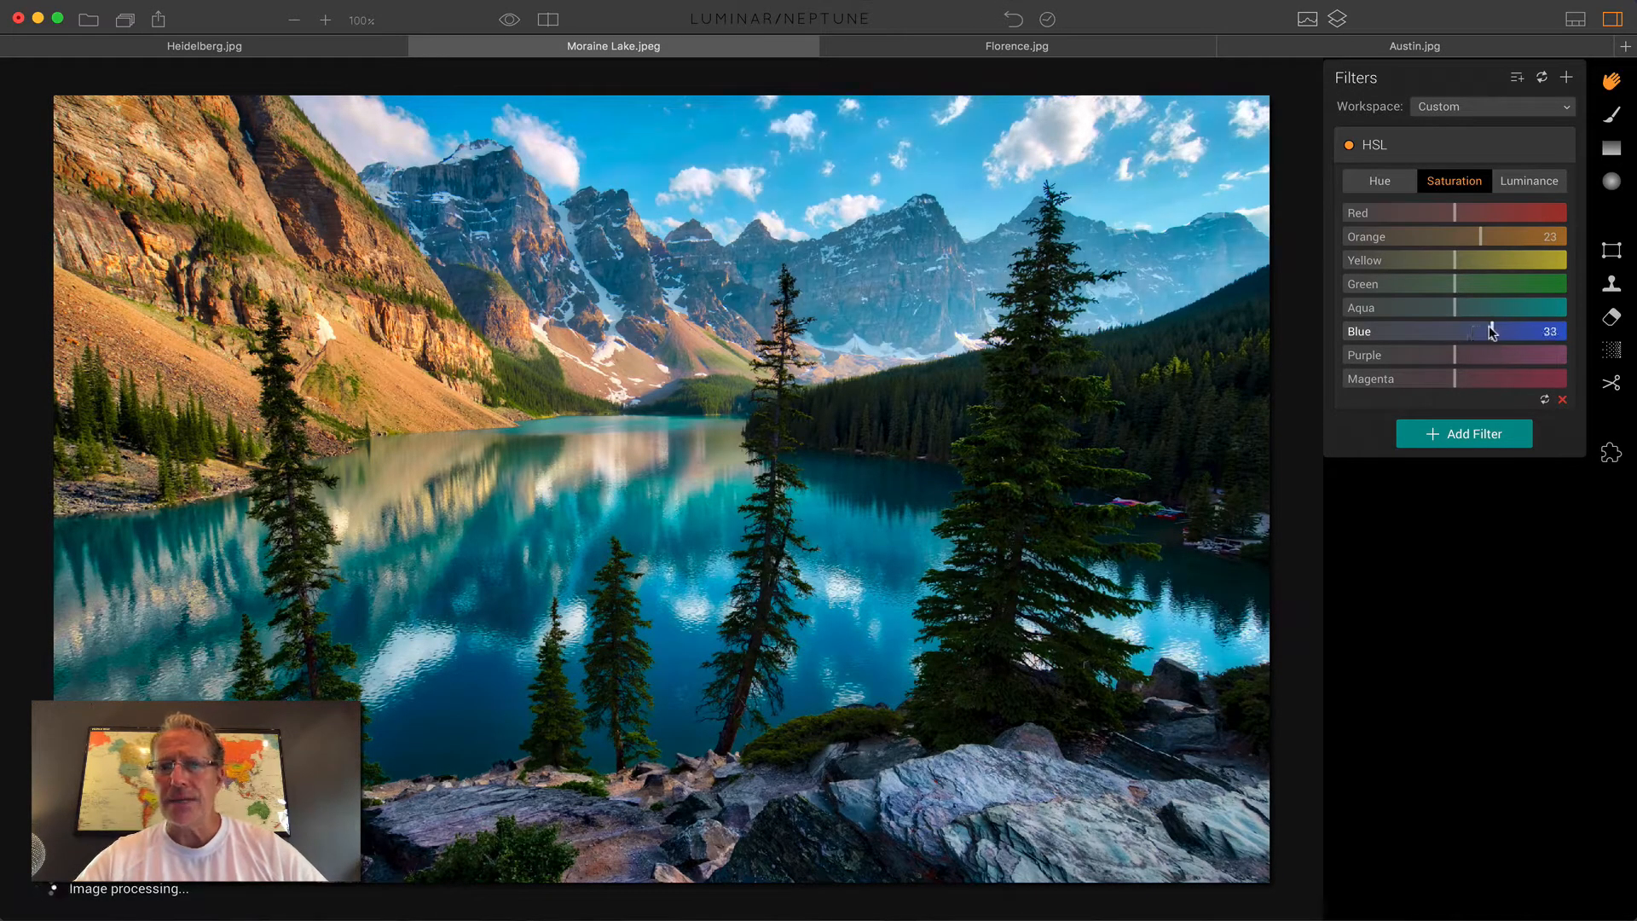
{"action": "left_click_drag", "start_coordinate": [1487, 331], "coordinate": [1501, 331]}
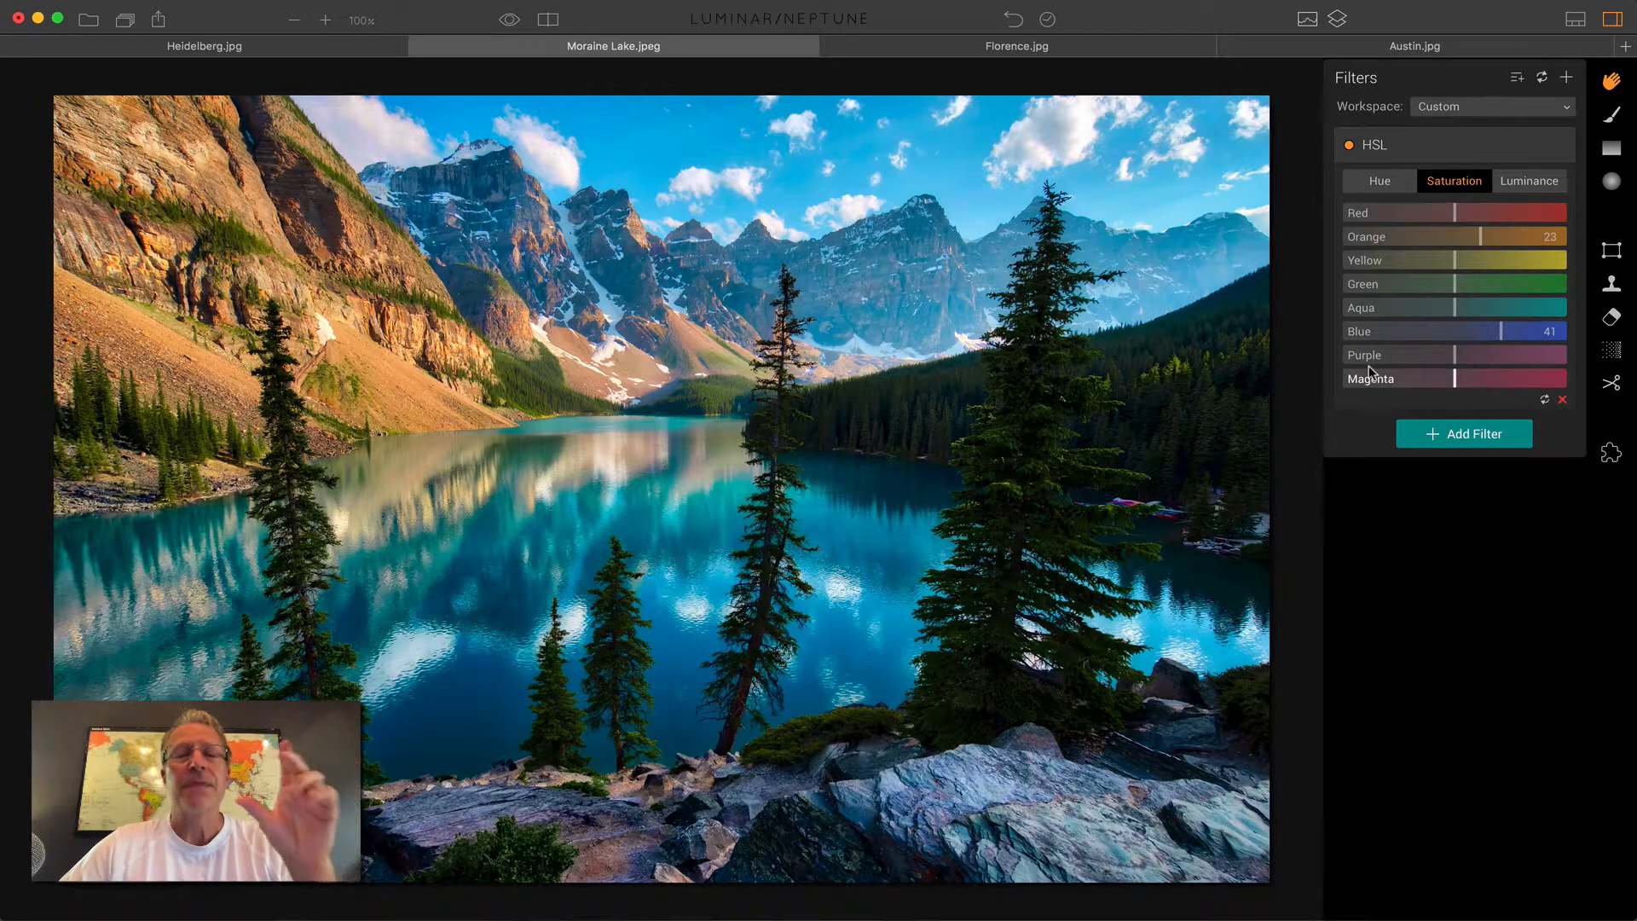
{"action": "left_click", "coordinate": [1350, 143]}
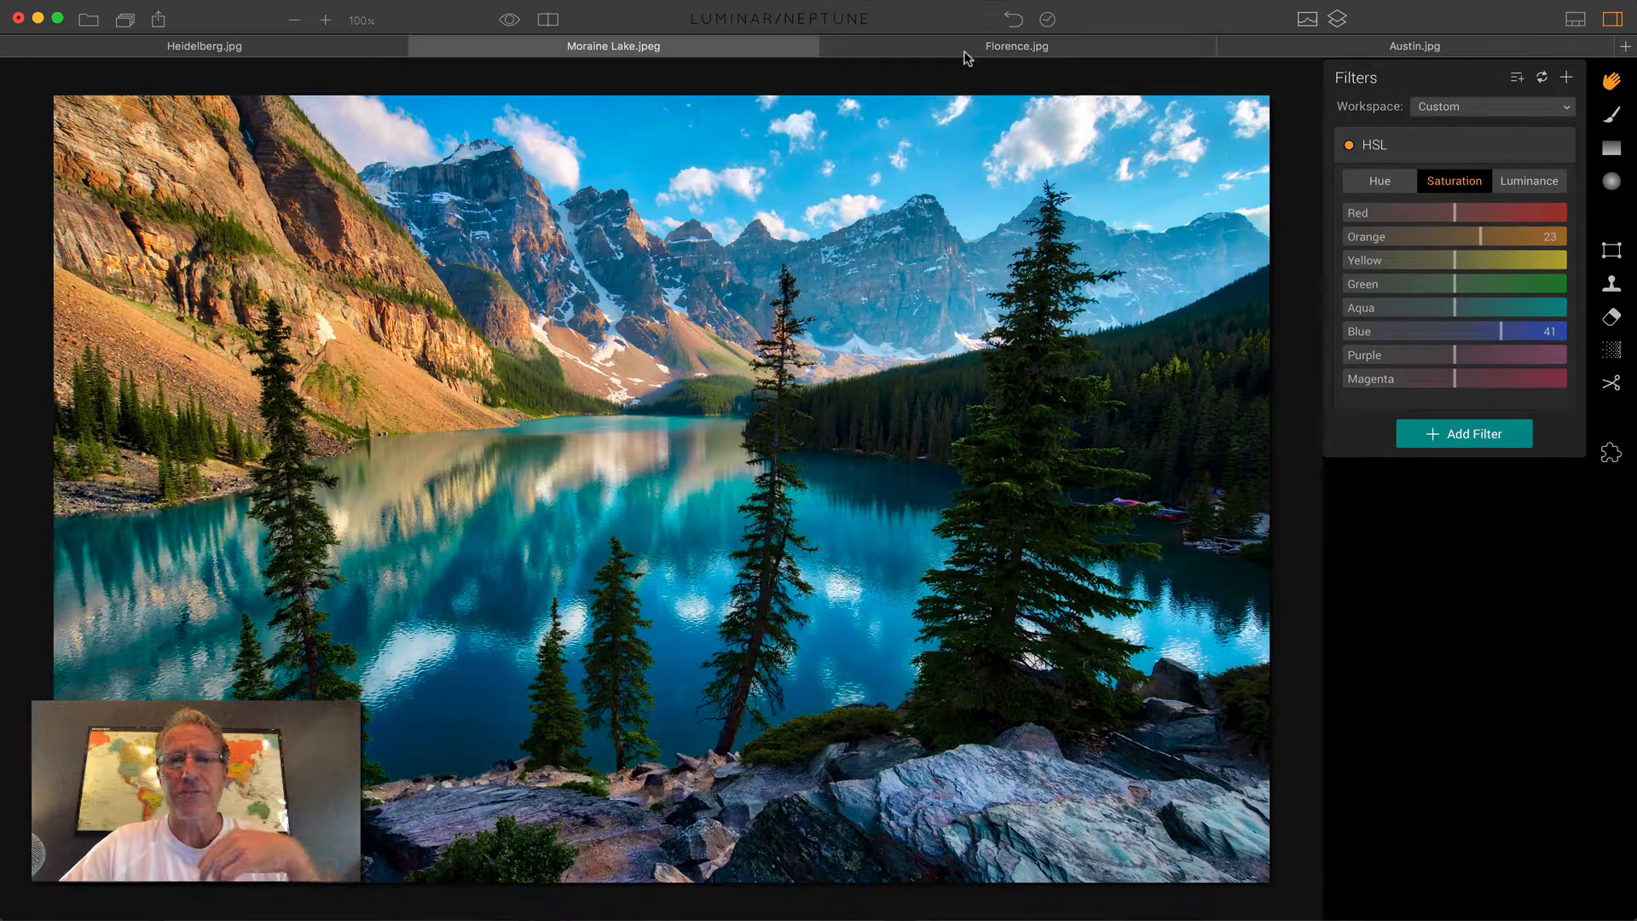
- On the Florence photo, set Color Balance shadows Cyan-Red to -63 and highlights to +28
{"action": "left_click", "coordinate": [1014, 46]}
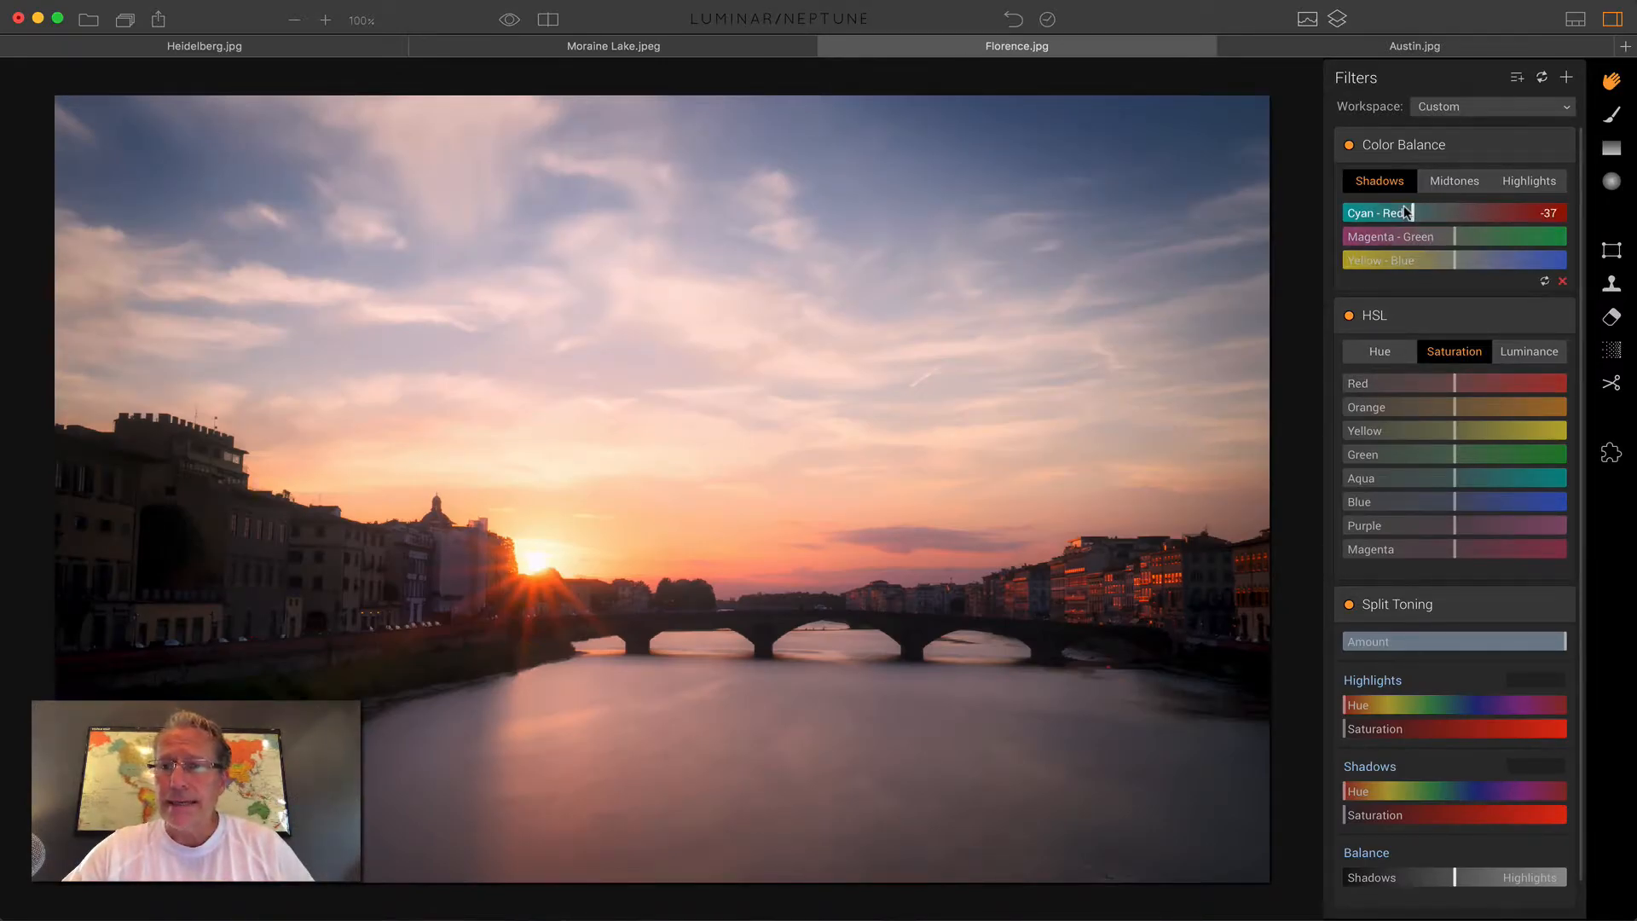
{"action": "left_click_drag", "start_coordinate": [1431, 213], "coordinate": [1403, 213]}
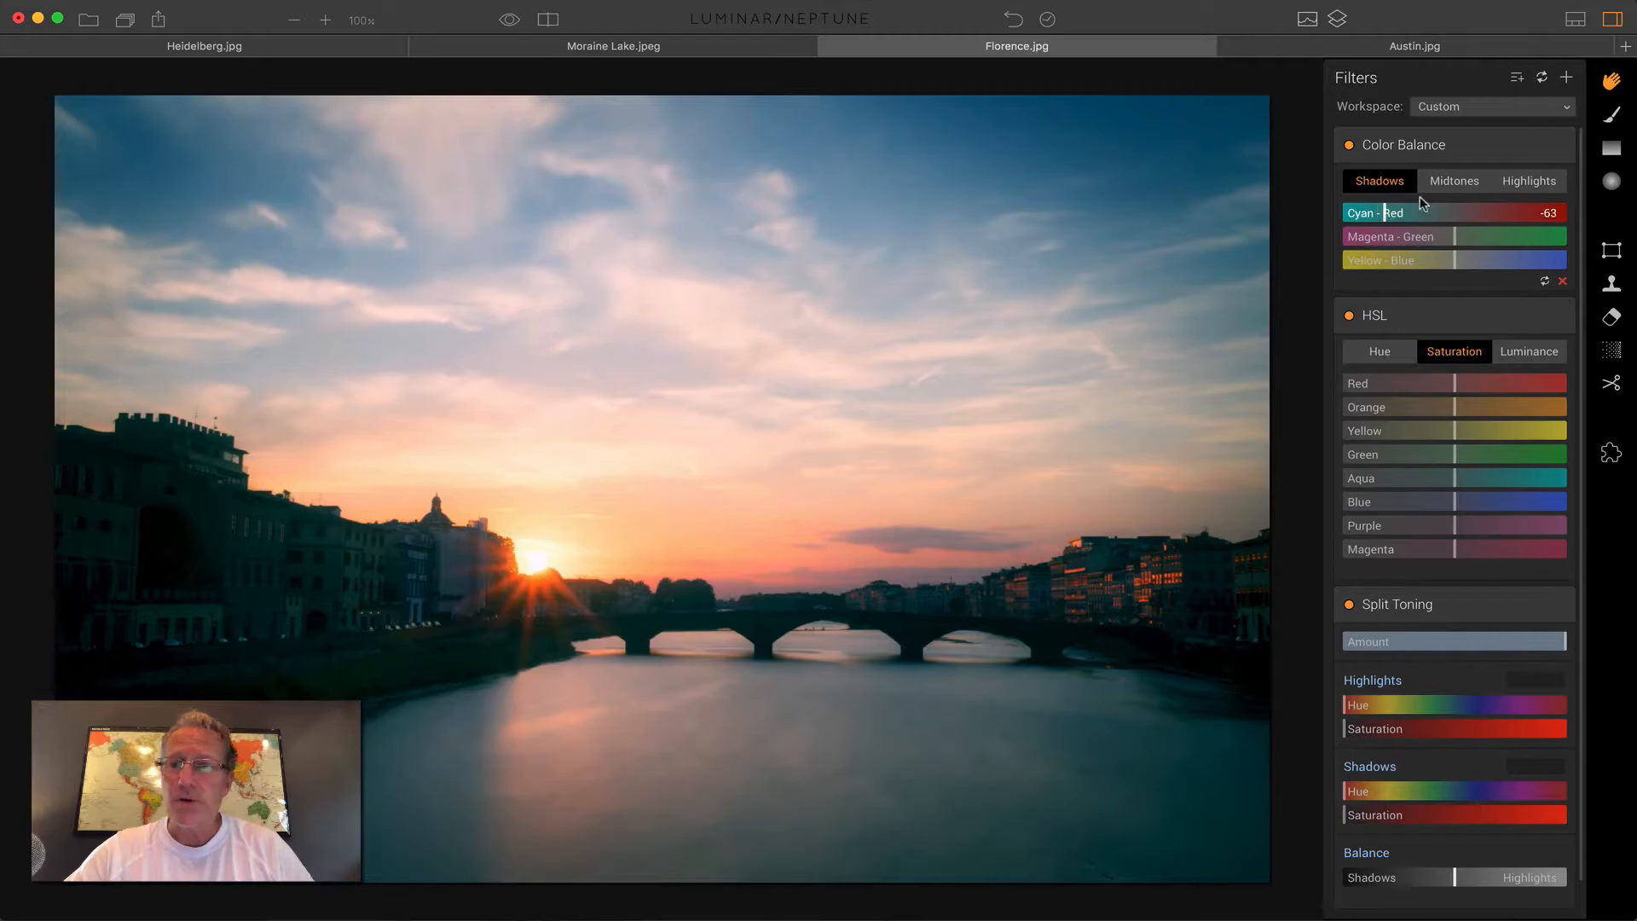
{"action": "left_click", "coordinate": [1528, 181]}
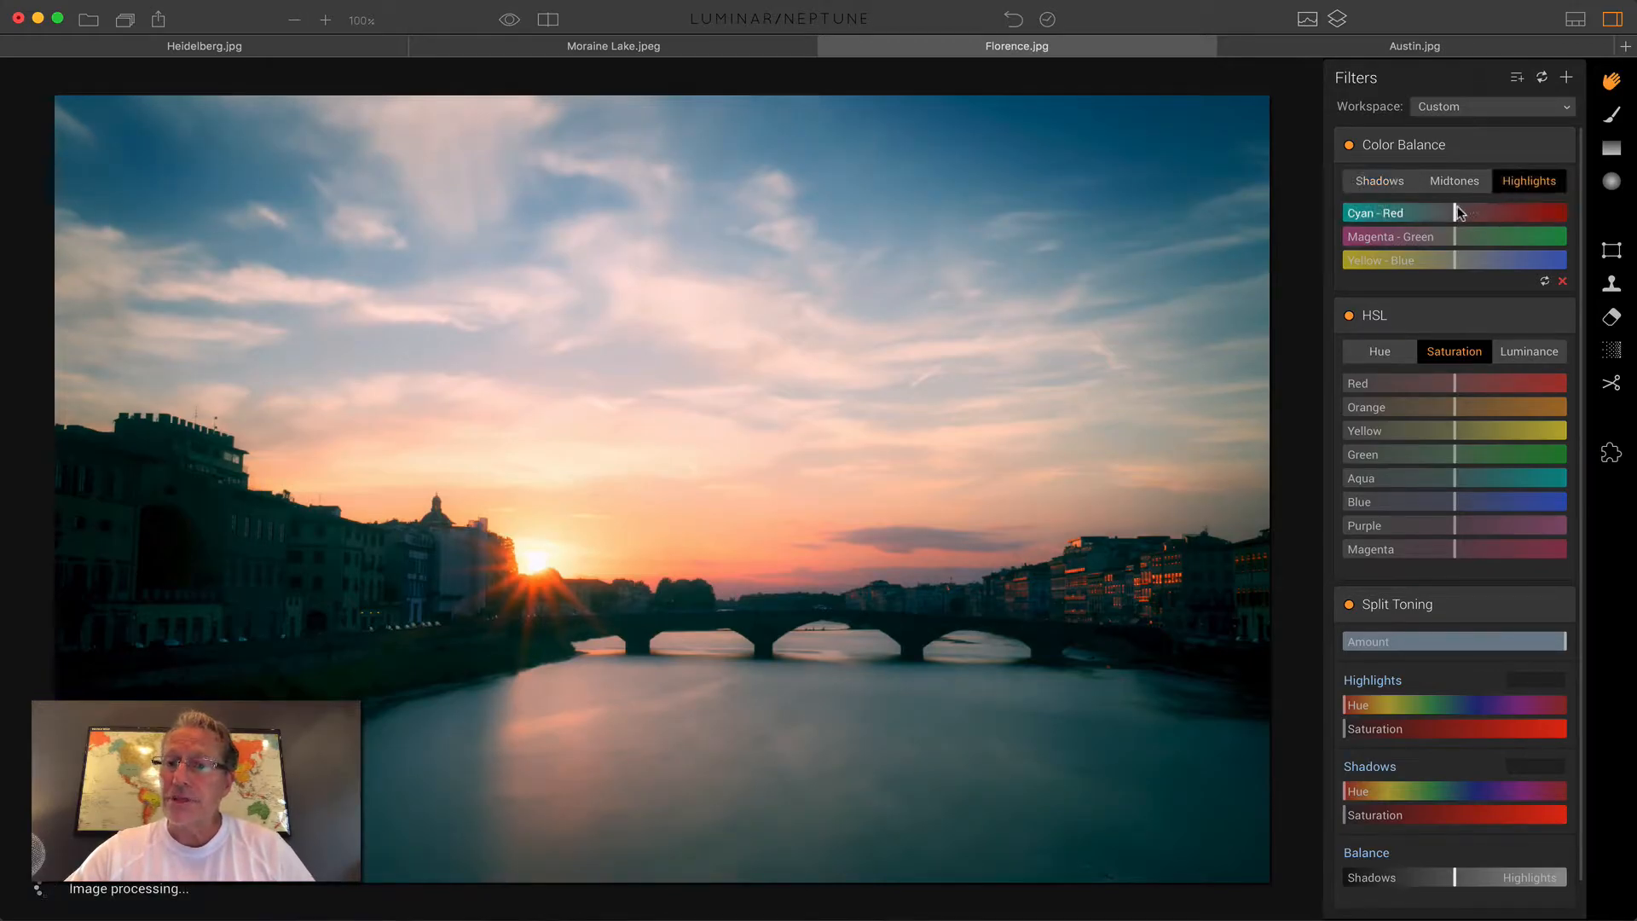
{"action": "left_click_drag", "start_coordinate": [1403, 213], "coordinate": [1481, 213]}
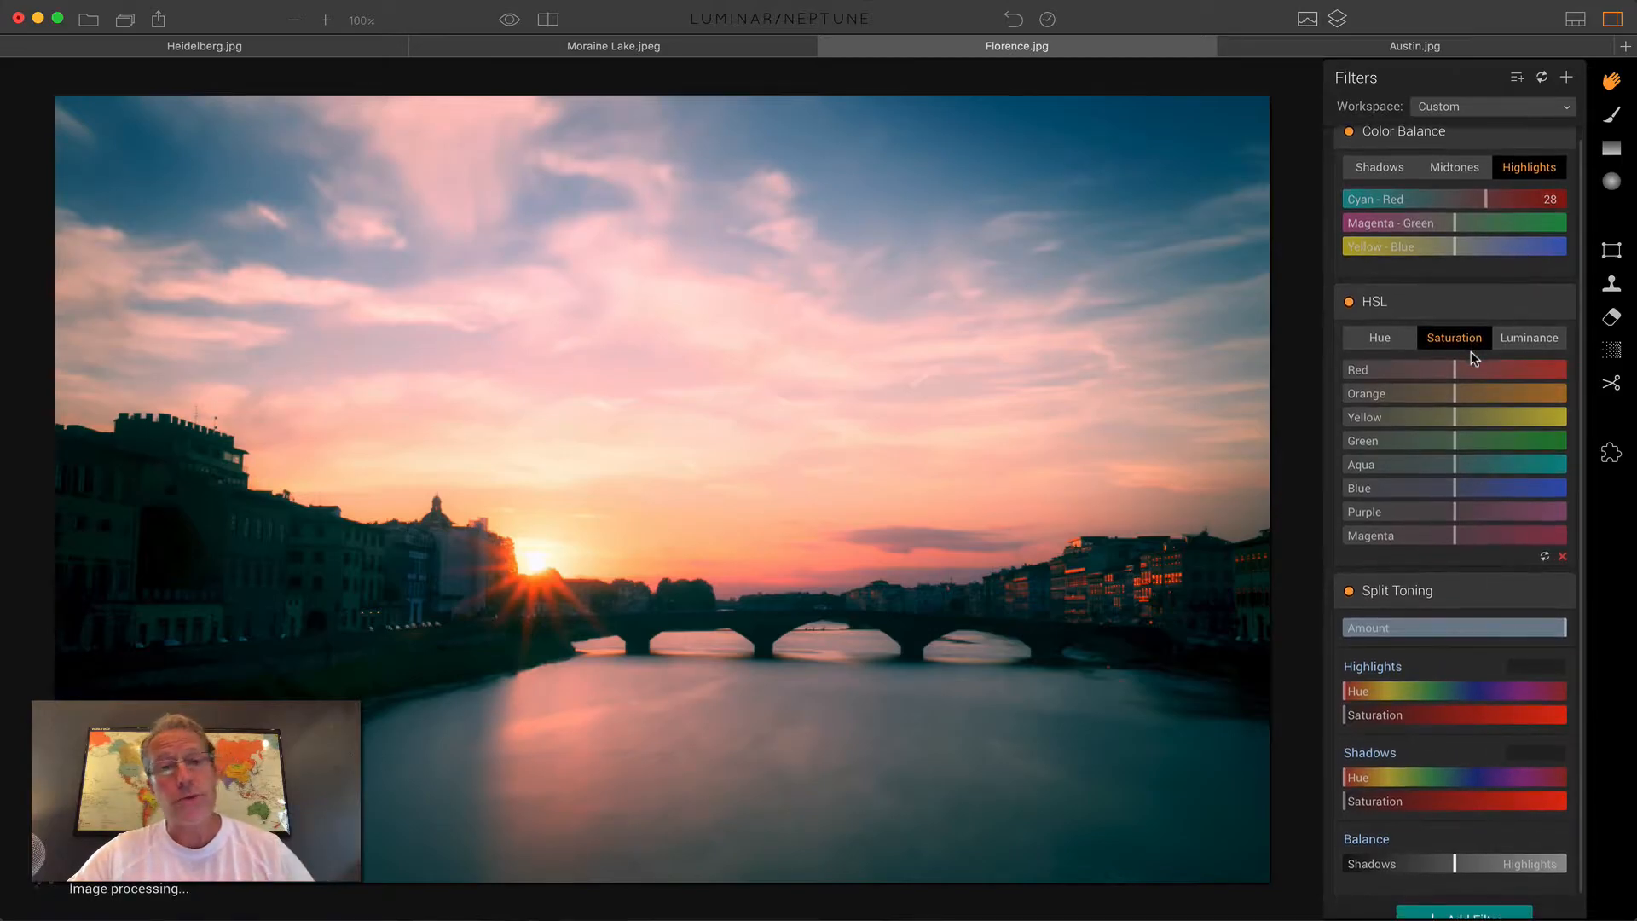
- Shift HSL blue hue to -68 toward teal and compare the grade with the original
{"action": "left_click", "coordinate": [1378, 338]}
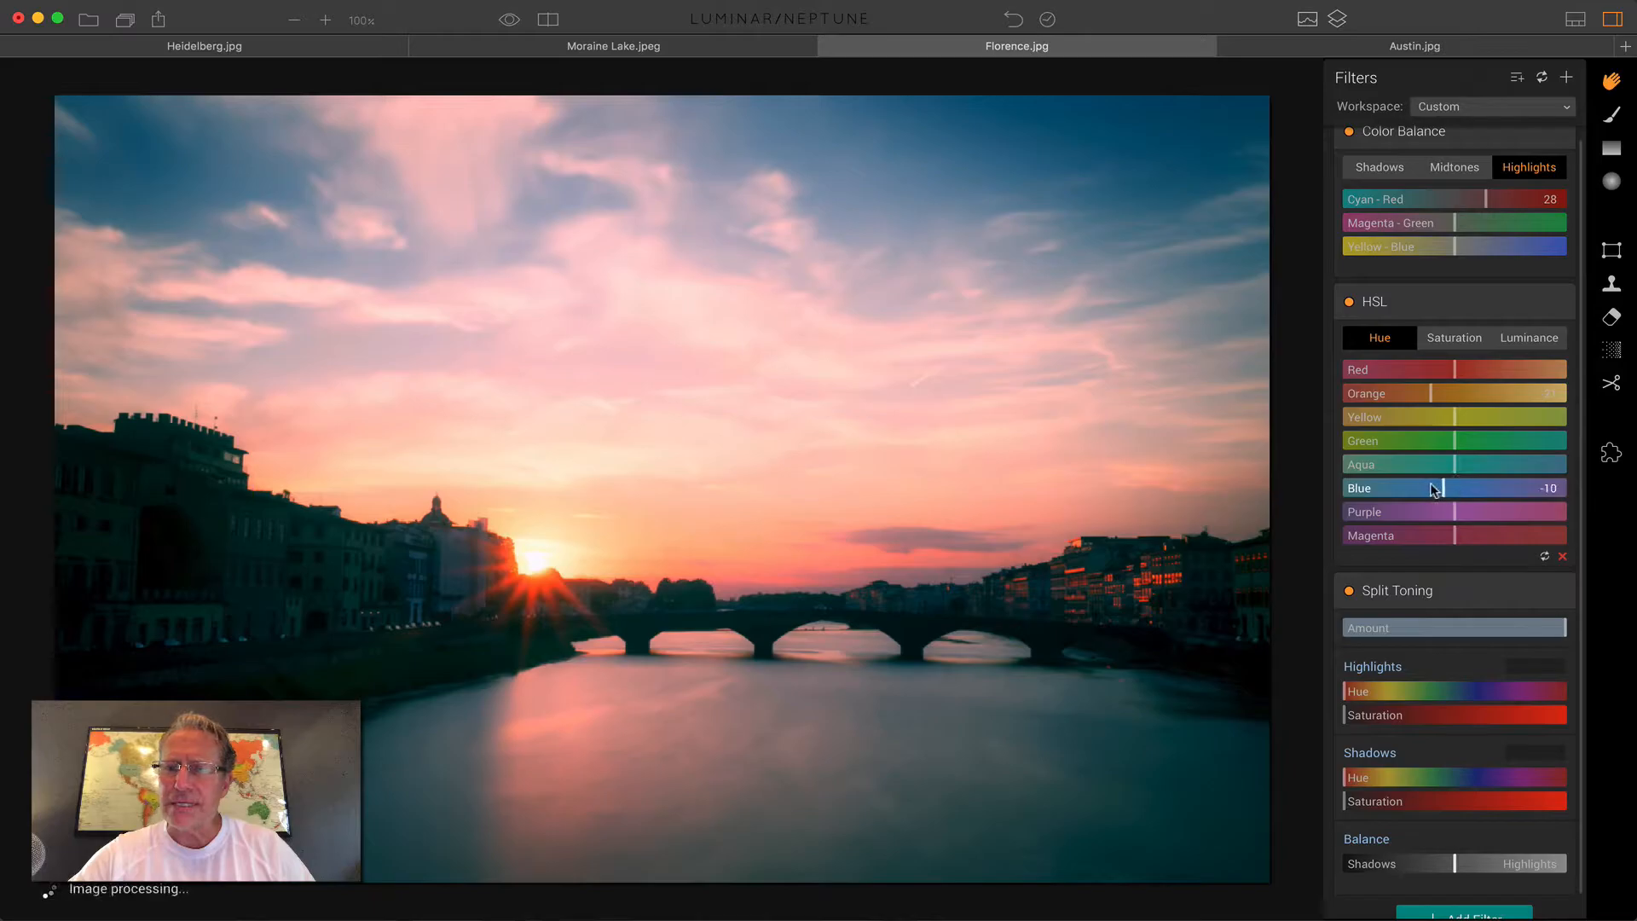
{"action": "left_click_drag", "start_coordinate": [1435, 488], "coordinate": [1376, 488]}
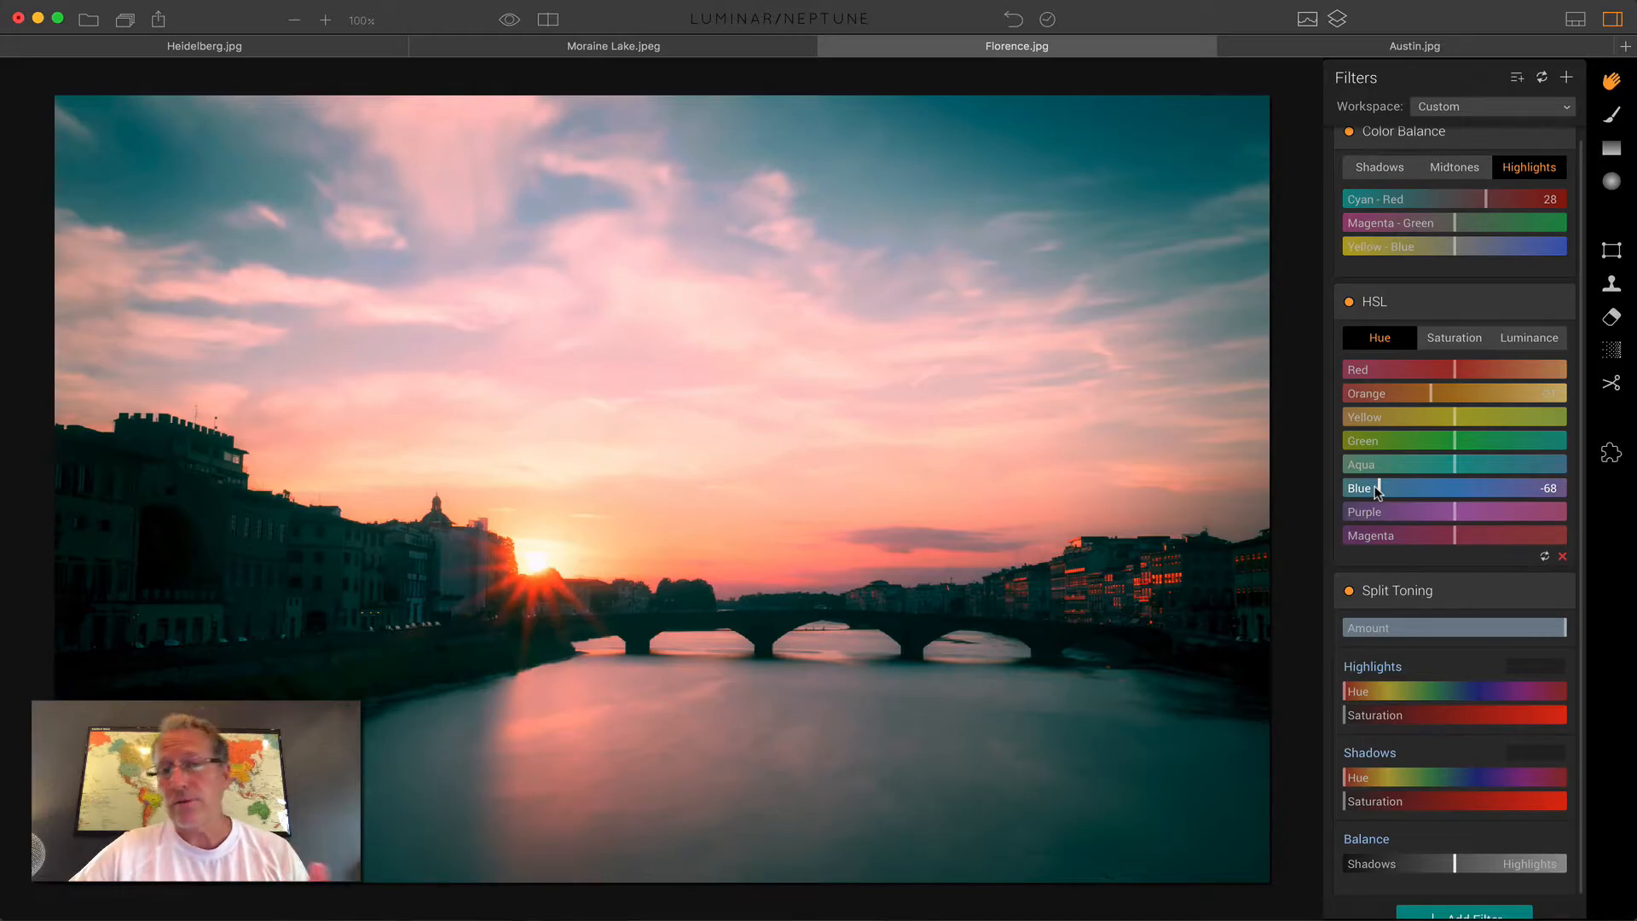
{"action": "mouse_move", "coordinate": [1436, 481]}
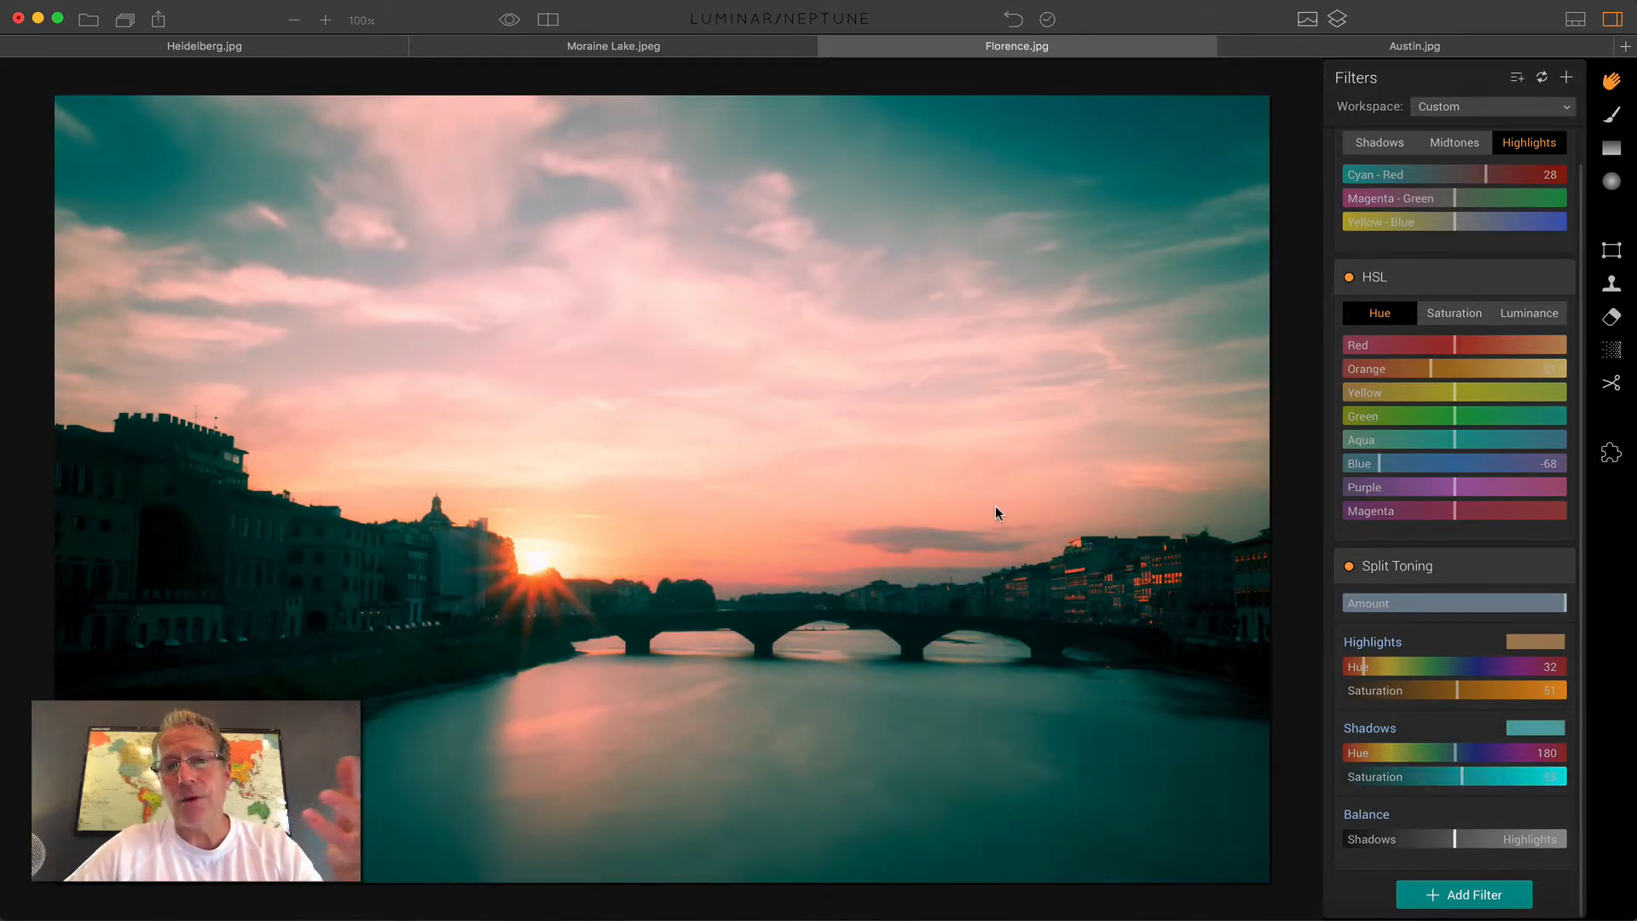
{"action": "left_click", "coordinate": [547, 19]}
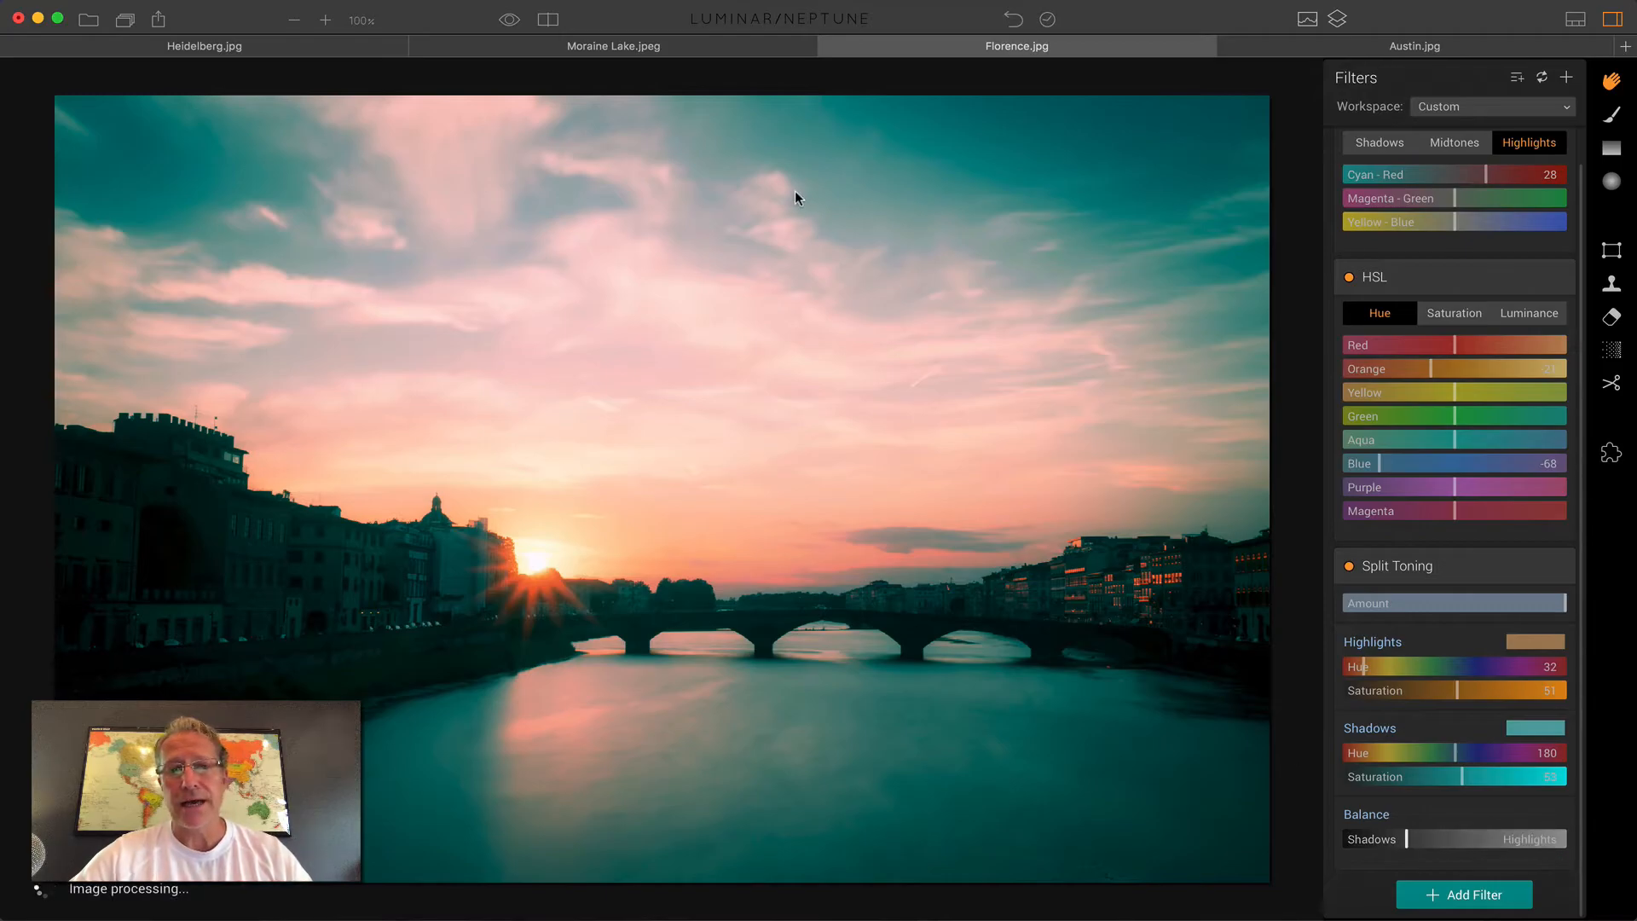
{"action": "left_click", "coordinate": [548, 19]}
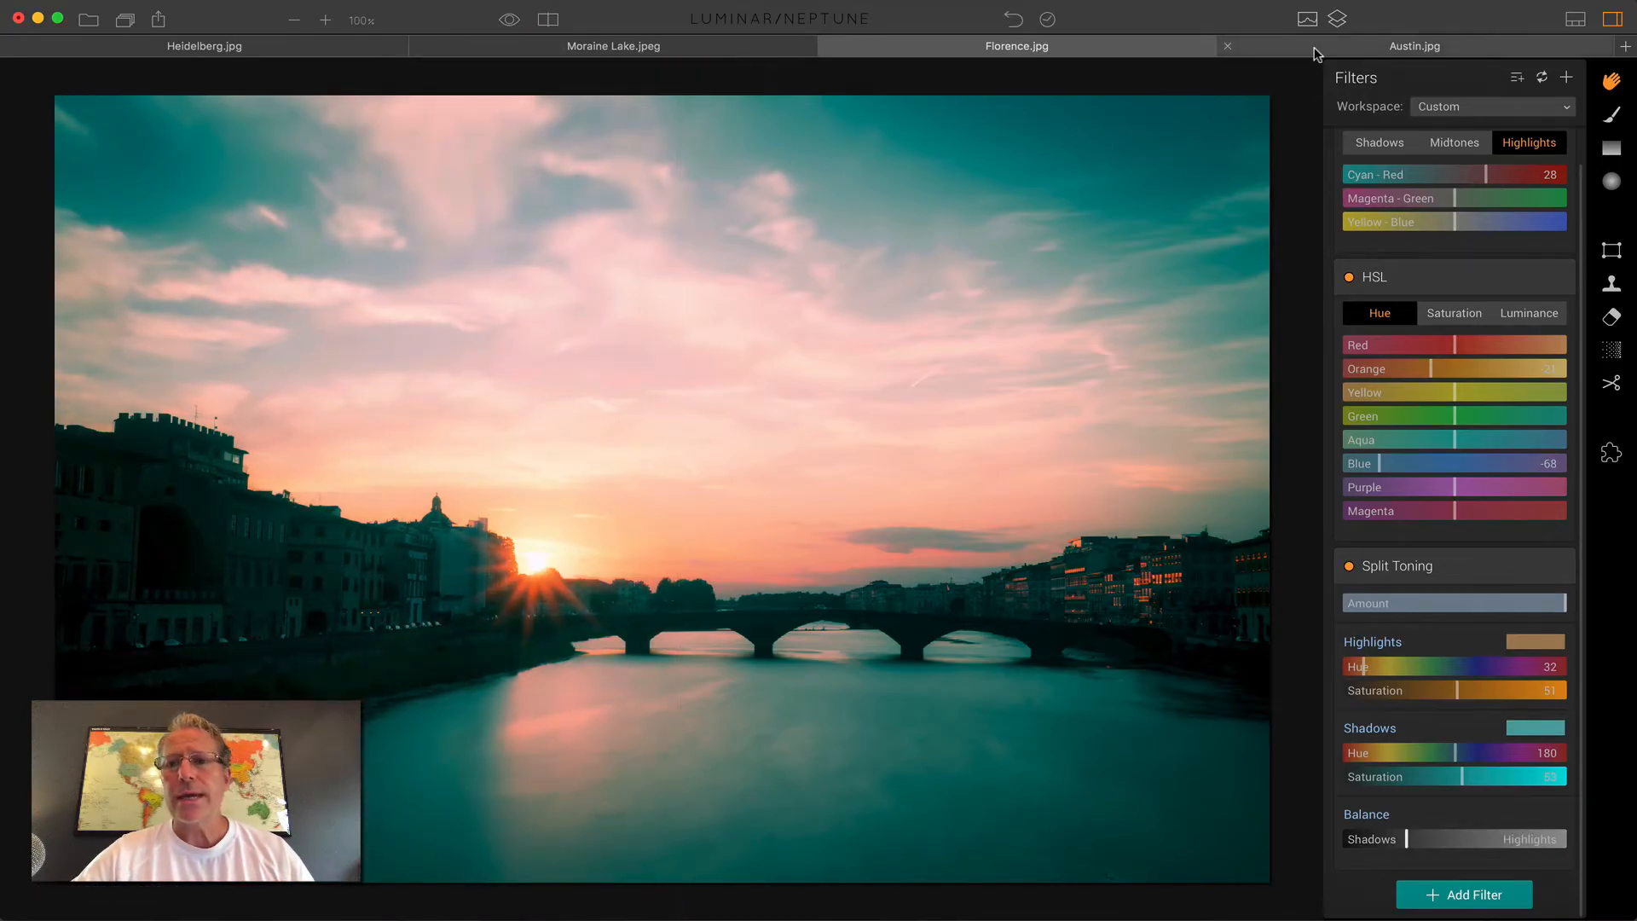
- On the Austin photo, warm the highlights to 30 and shift HSL blue hue to -70
{"action": "left_click", "coordinate": [1415, 46]}
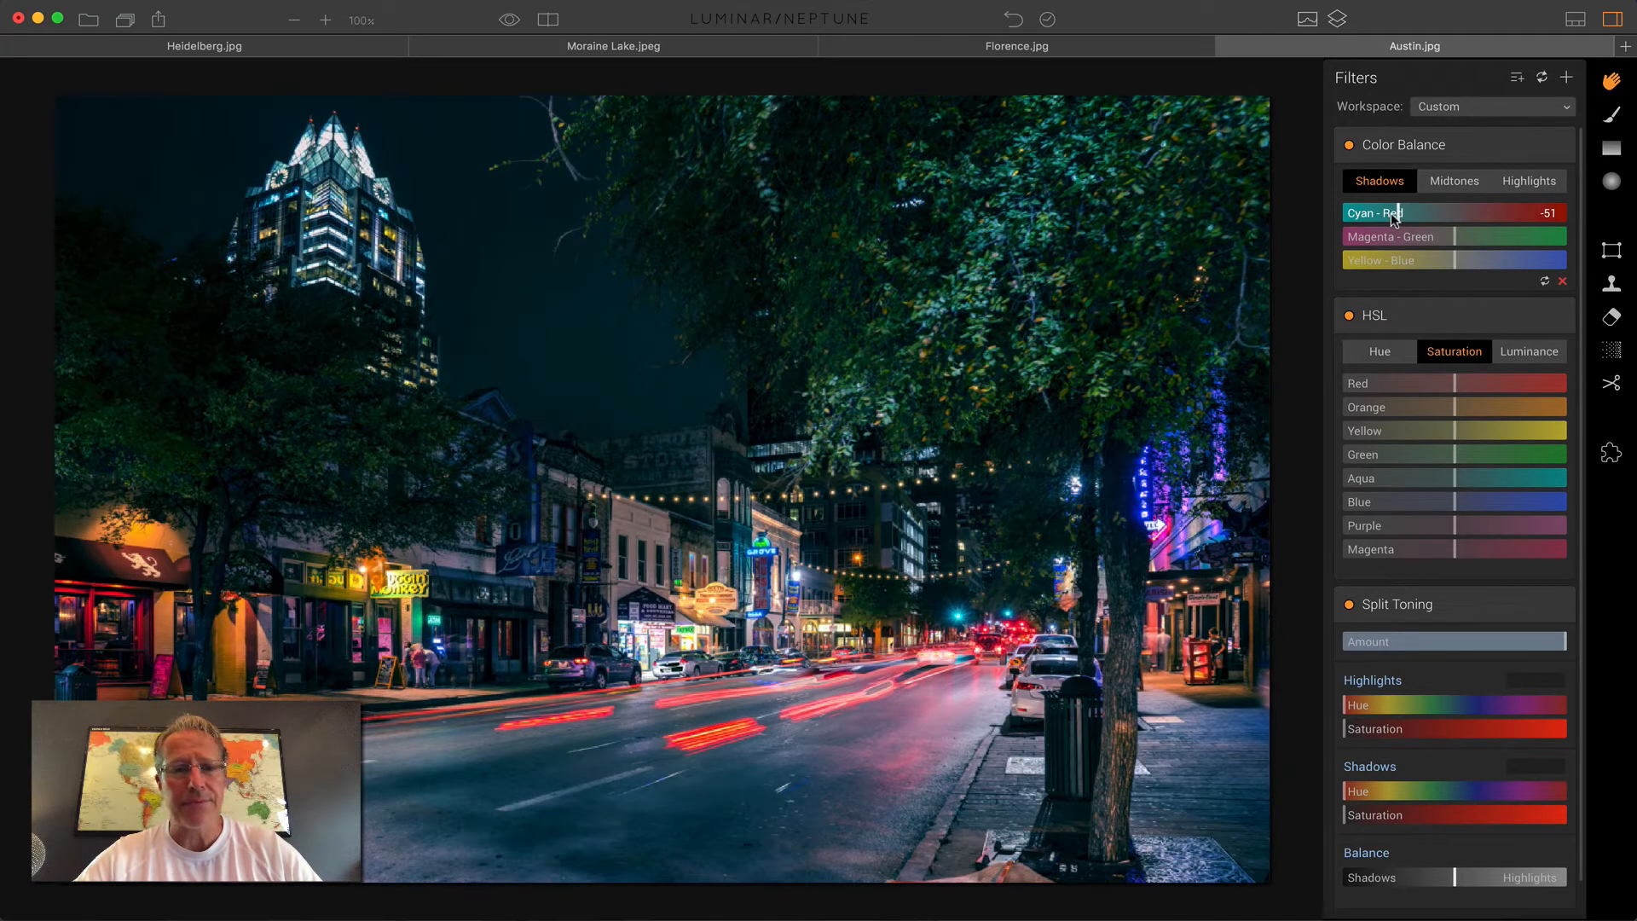
{"action": "left_click", "coordinate": [1528, 181]}
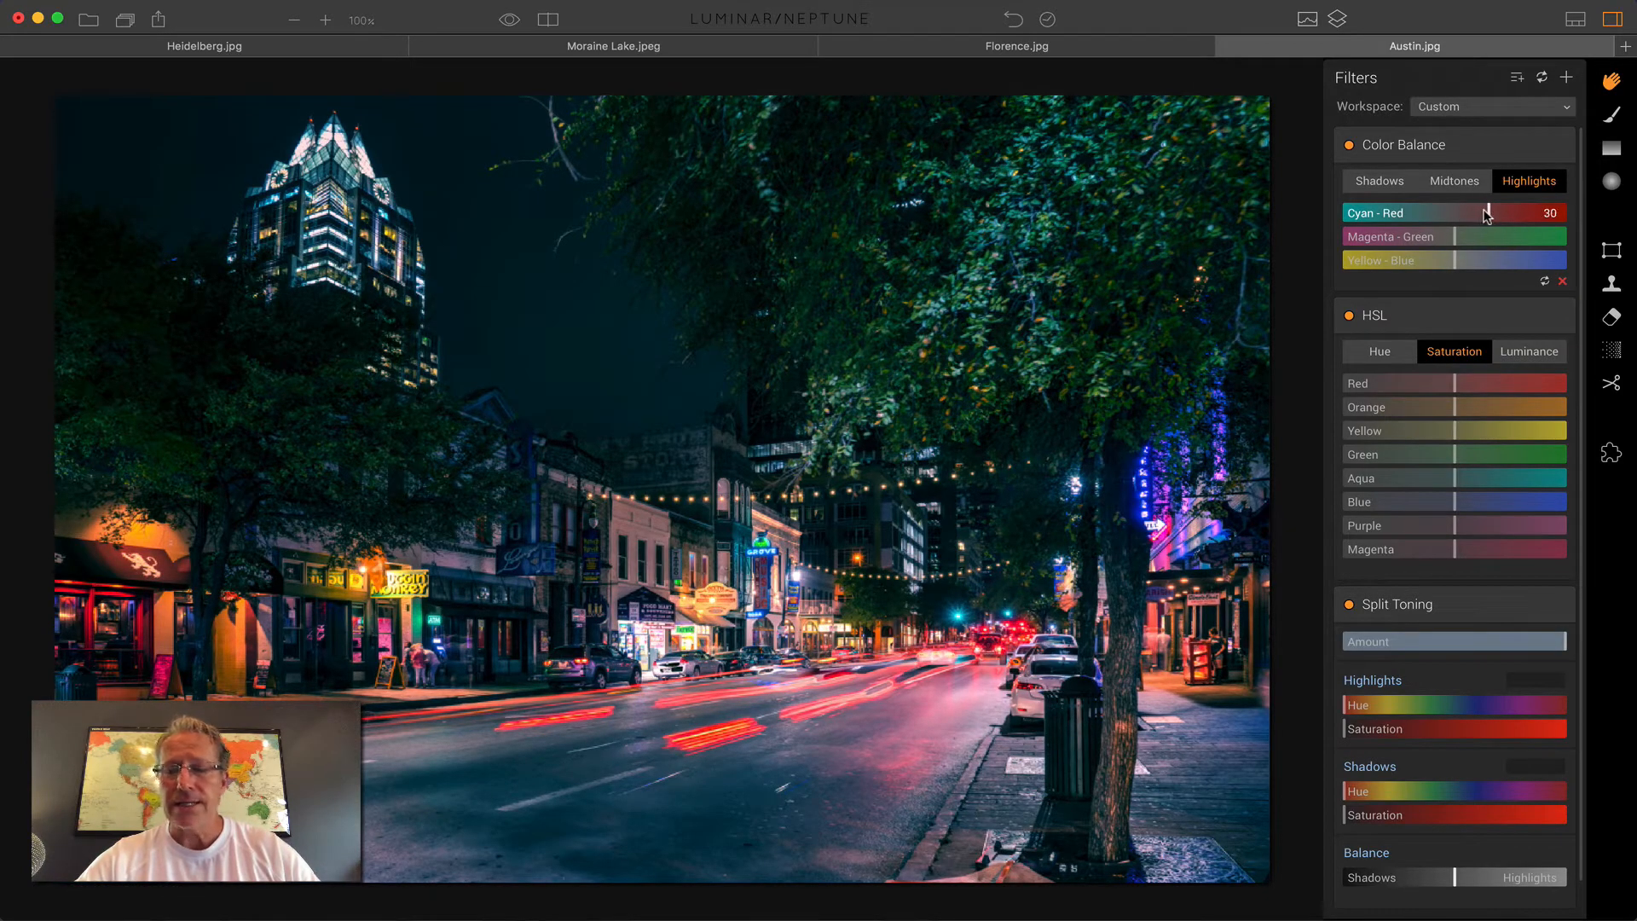
{"action": "left_click", "coordinate": [1377, 351]}
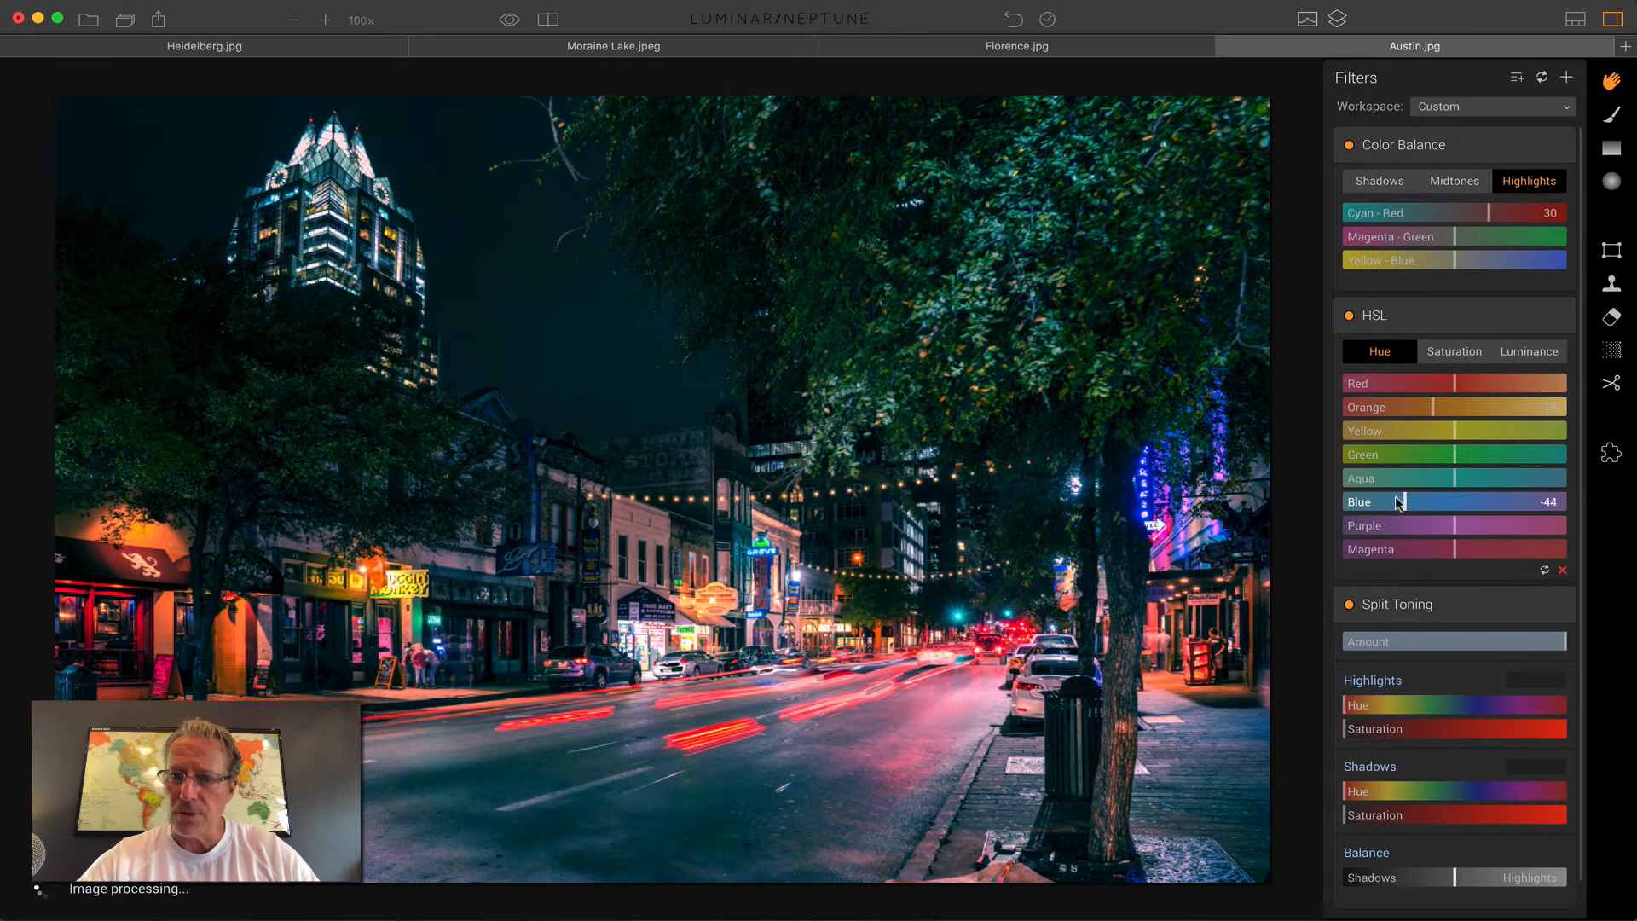
{"action": "left_click_drag", "start_coordinate": [1399, 501], "coordinate": [1368, 502]}
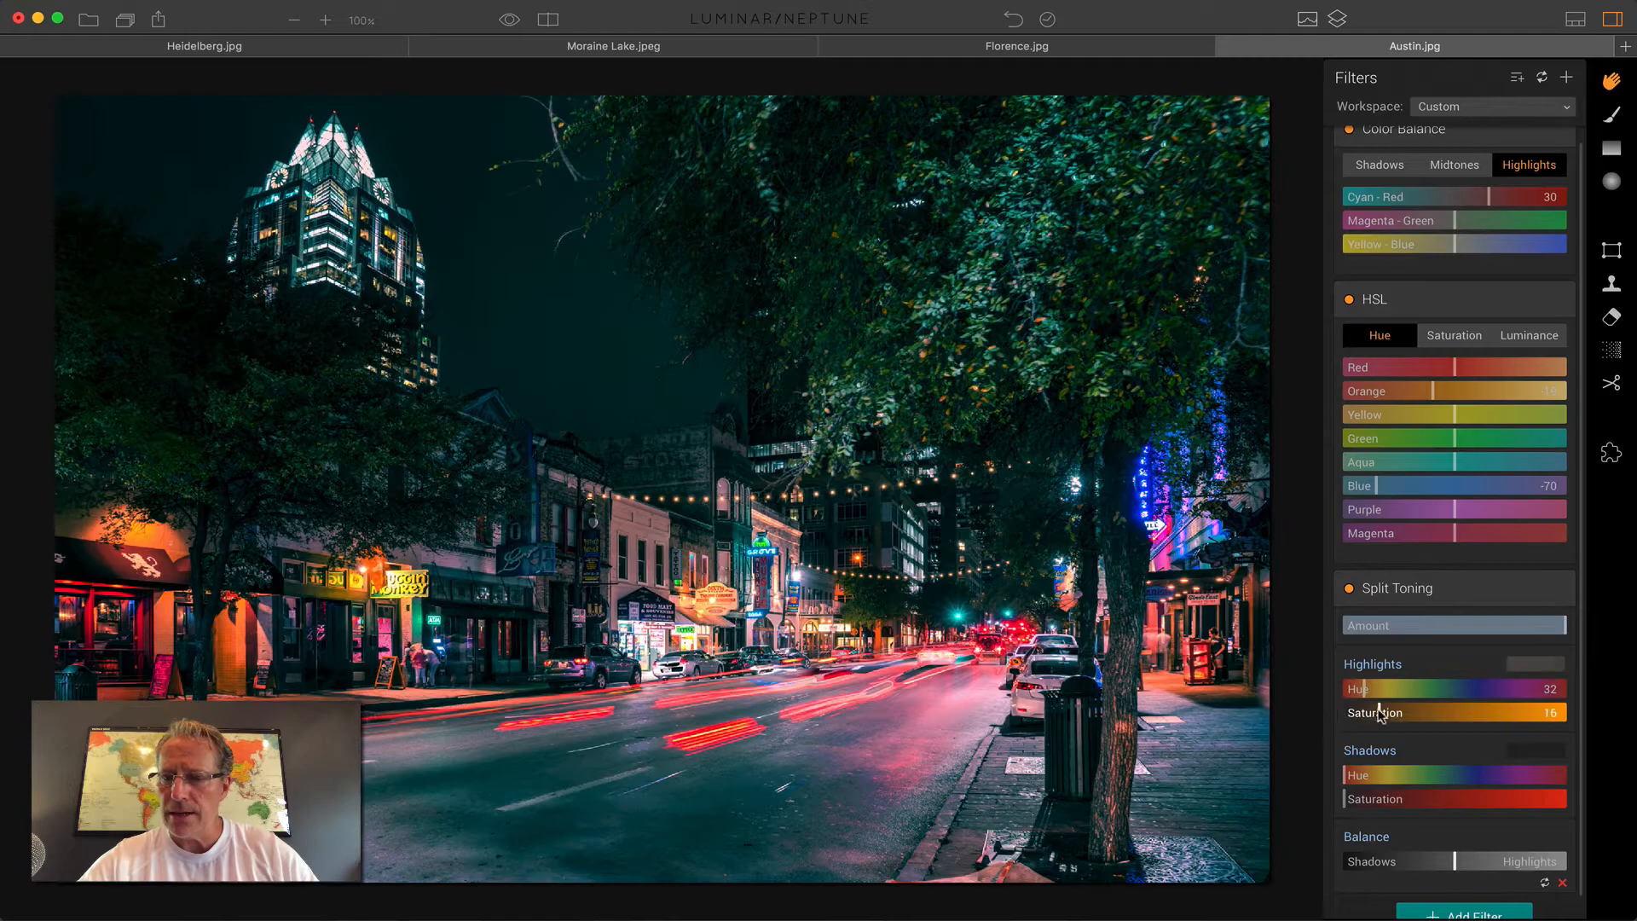
- Strengthen the orange split-toning highlights (32/53) and move to muting red and orange saturation
{"action": "left_click_drag", "start_coordinate": [1403, 713], "coordinate": [1530, 713]}
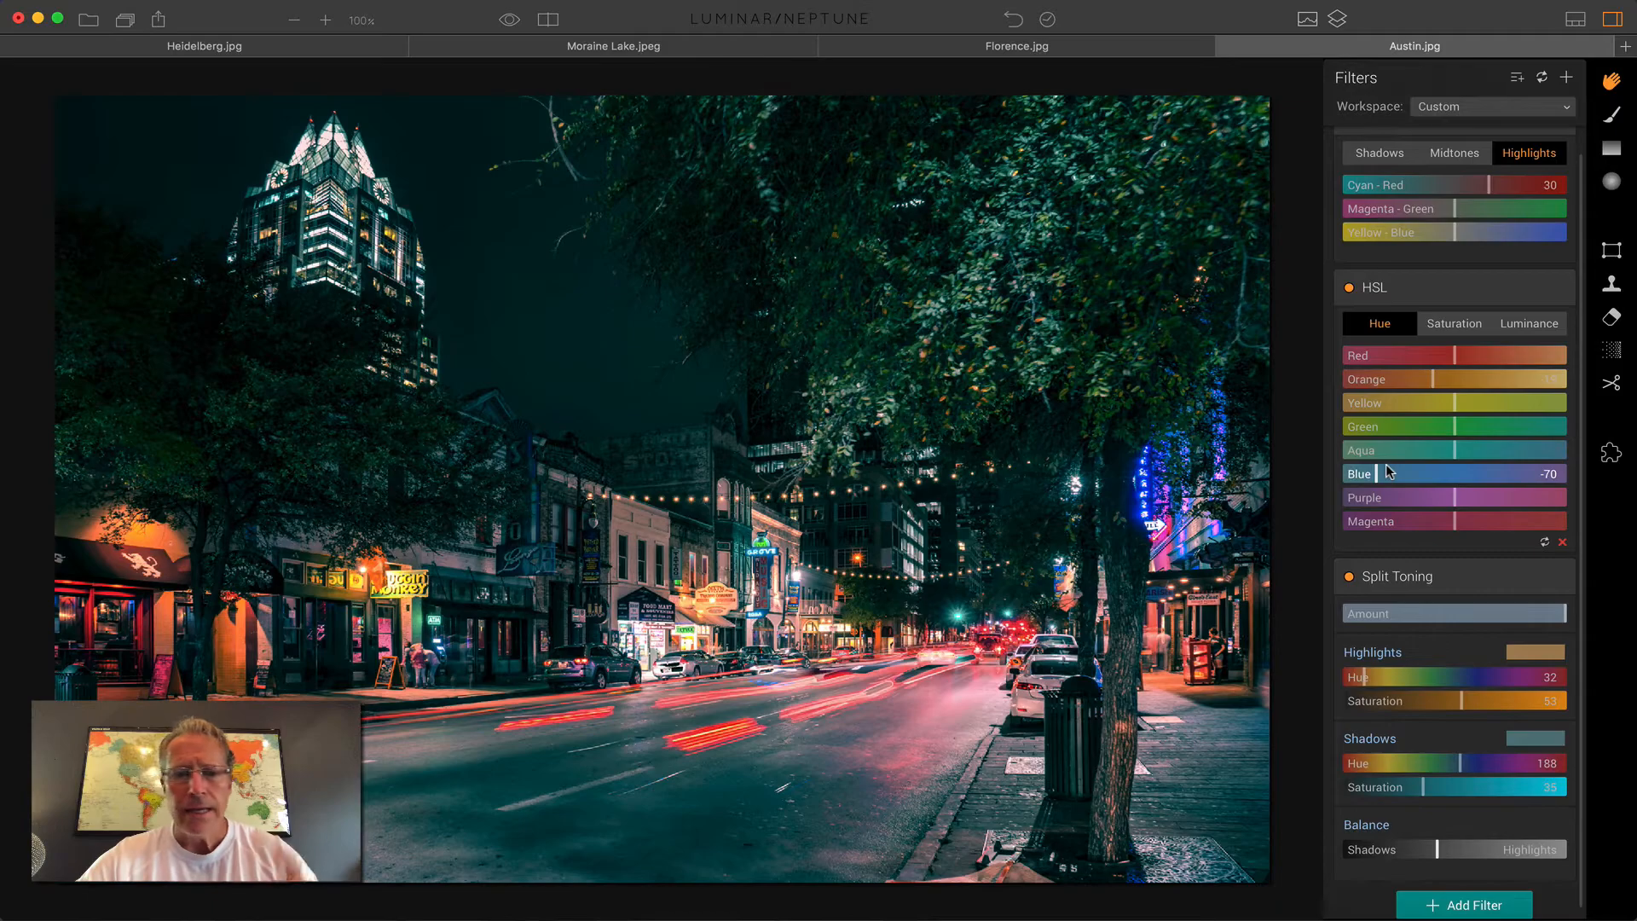
{"action": "left_click", "coordinate": [1453, 324]}
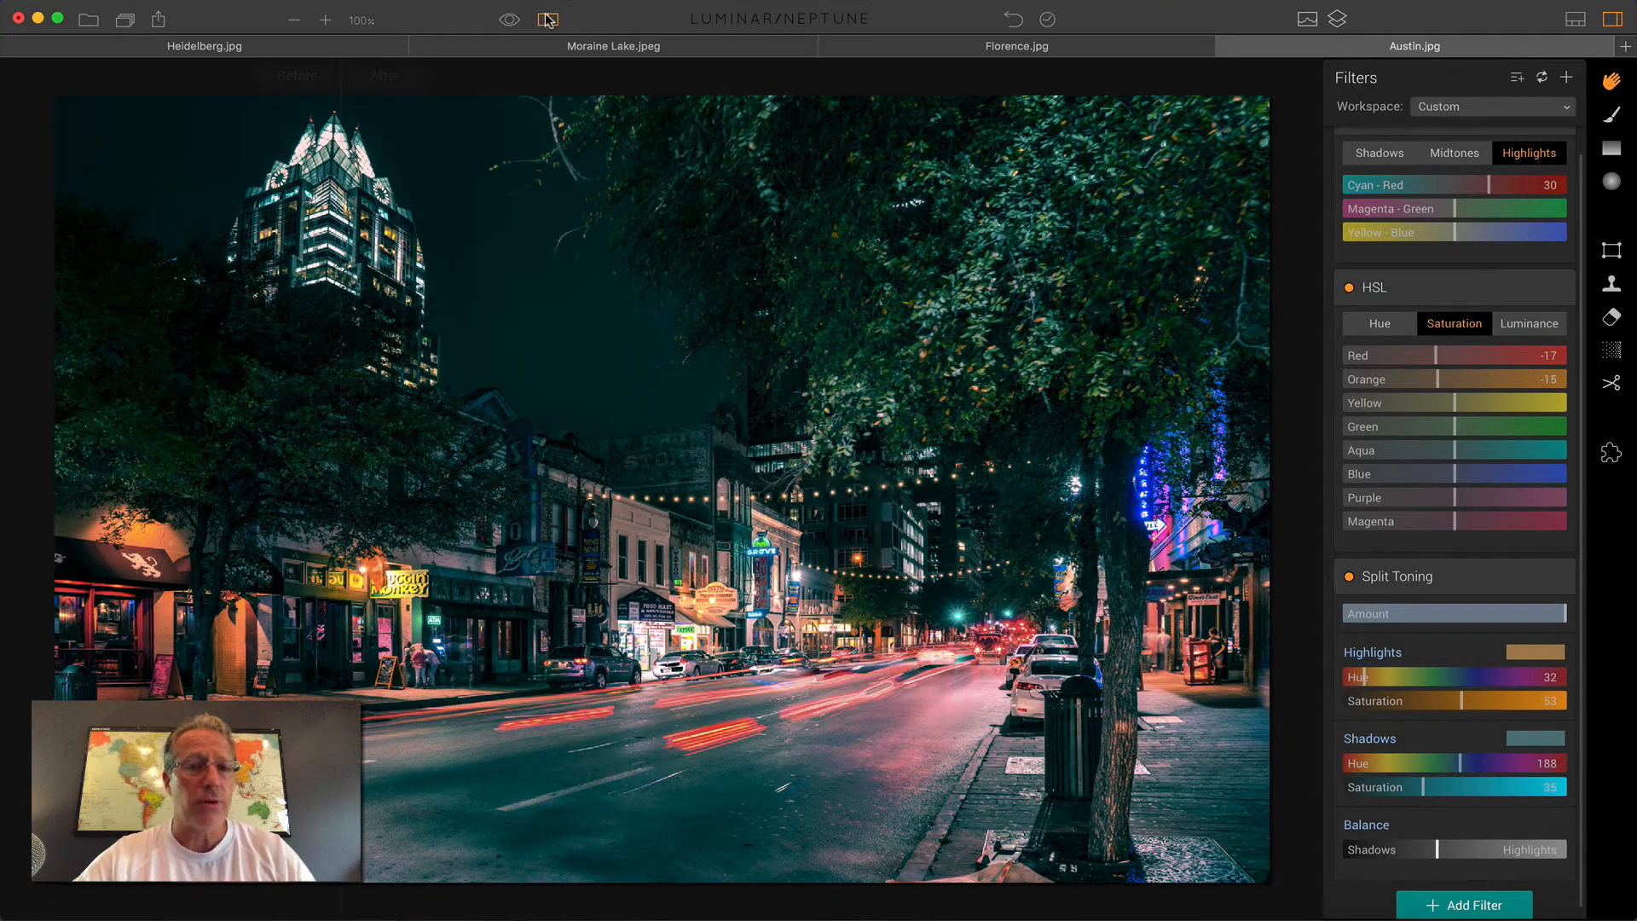
{"action": "left_click", "coordinate": [547, 19]}
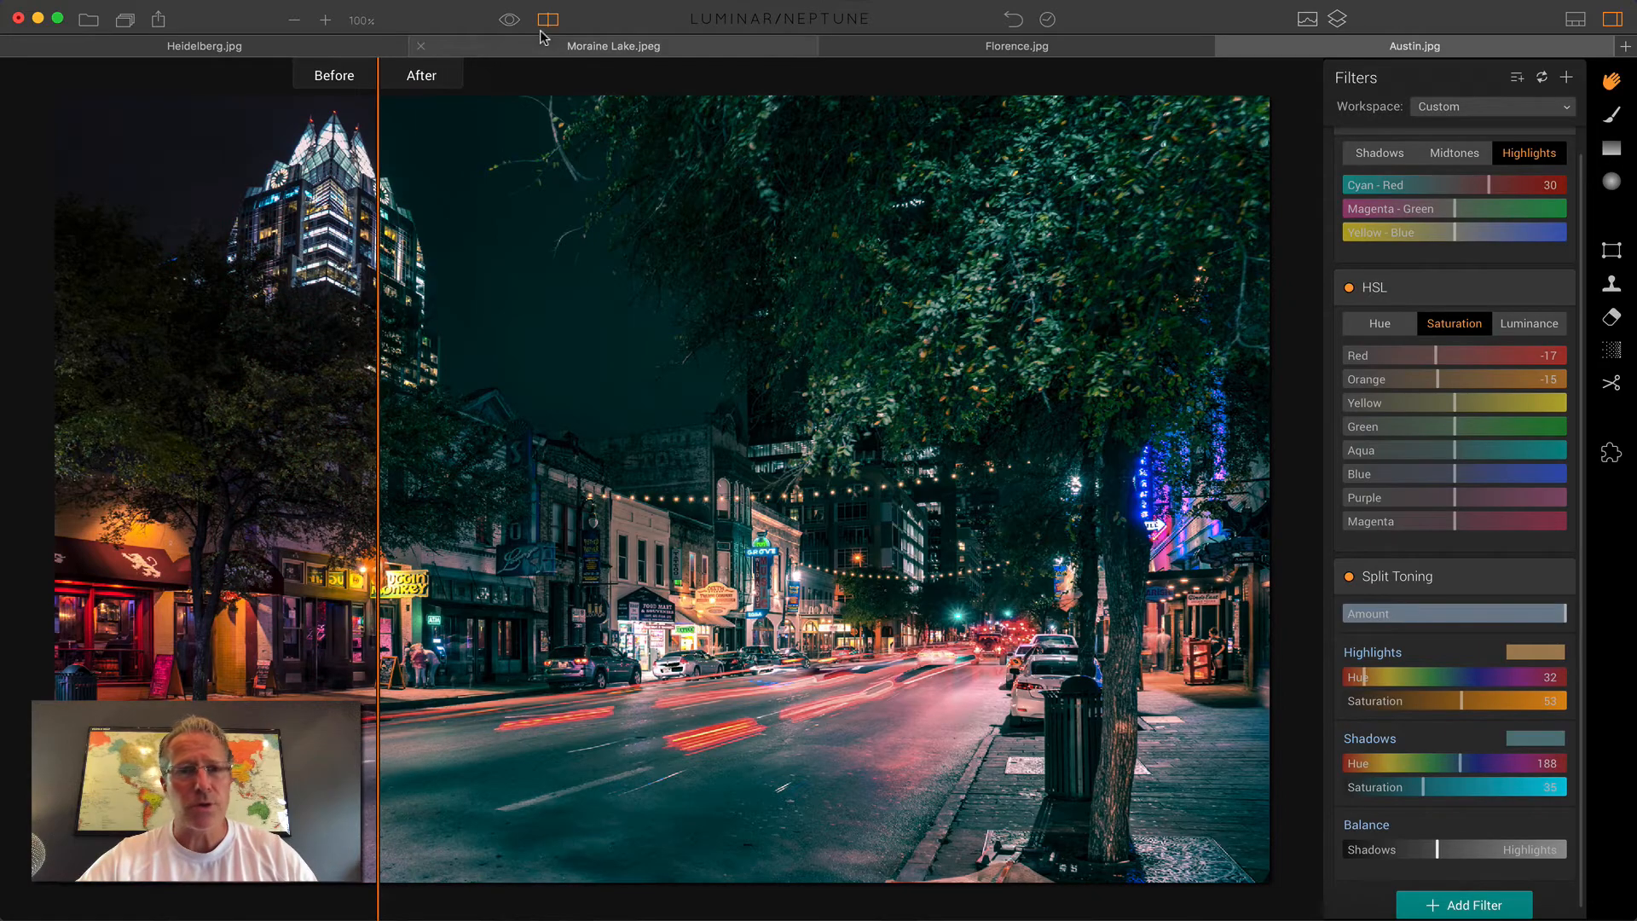
{"action": "left_click", "coordinate": [548, 19]}
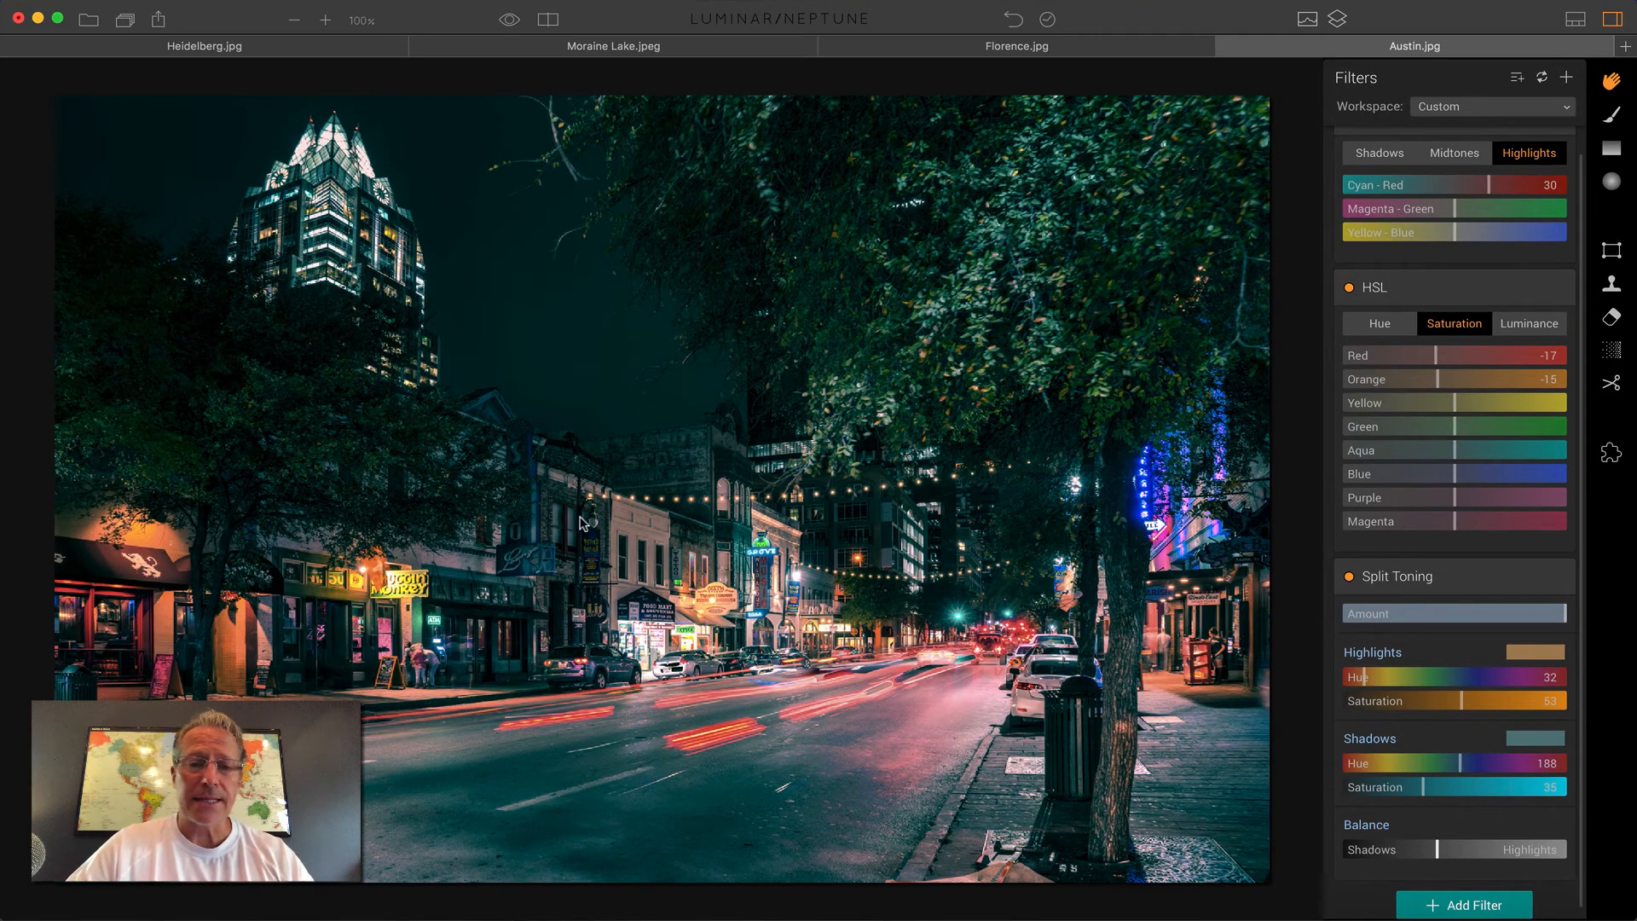
{"action": "mouse_move", "coordinate": [812, 638]}
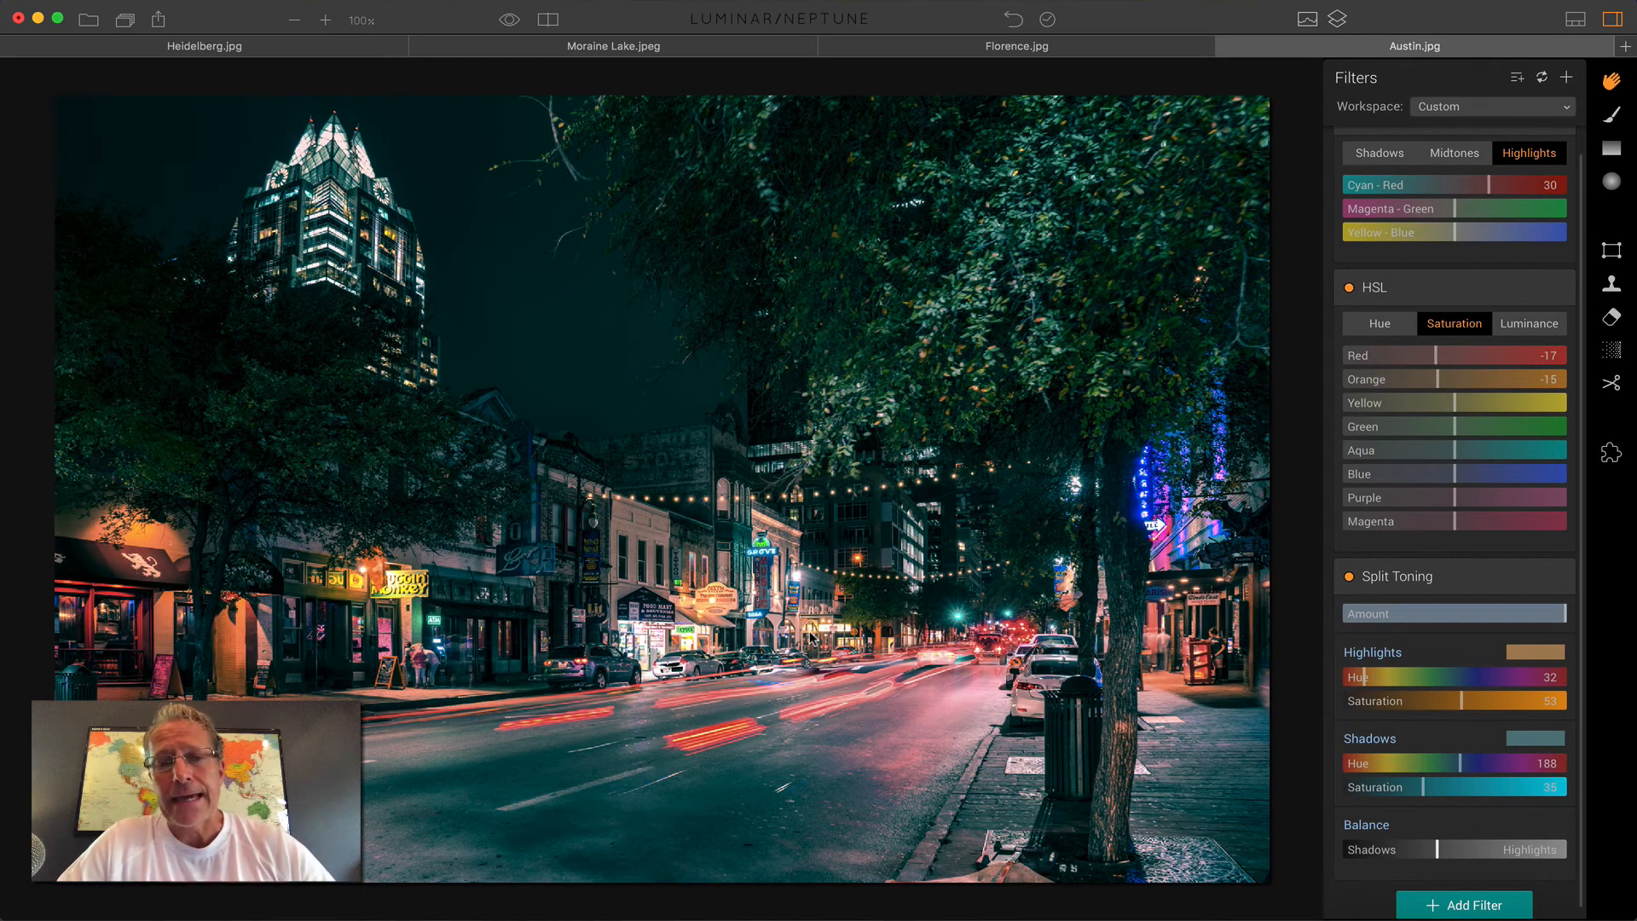